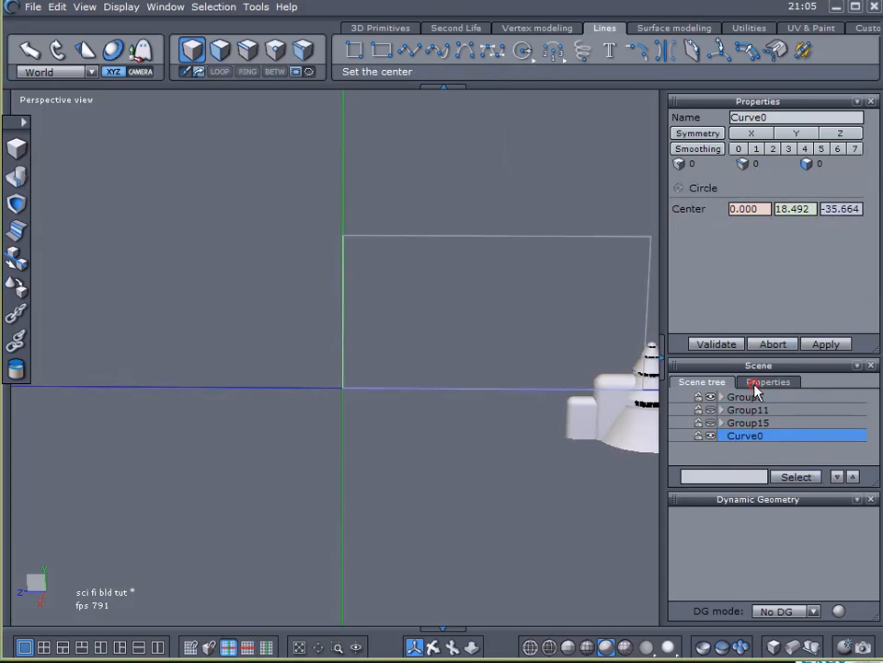
Draw a circle curve with its centre placed at the scene origin
click(769, 380)
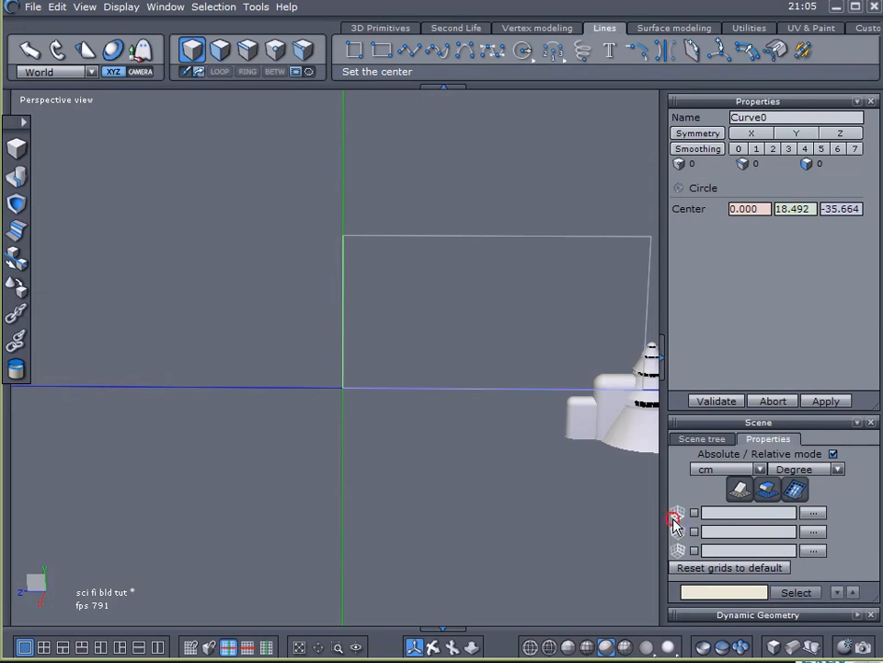
click(236, 287)
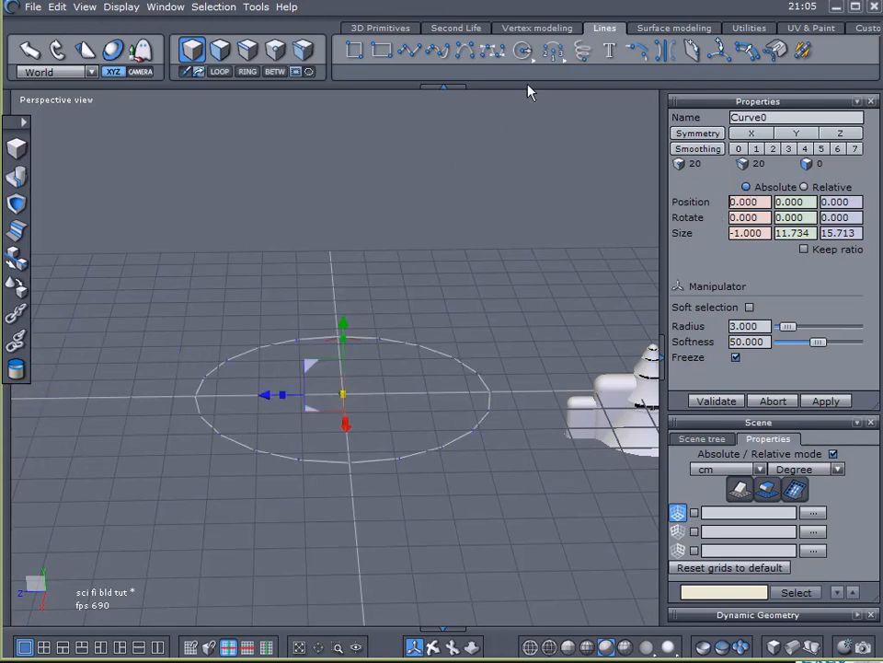
click(523, 52)
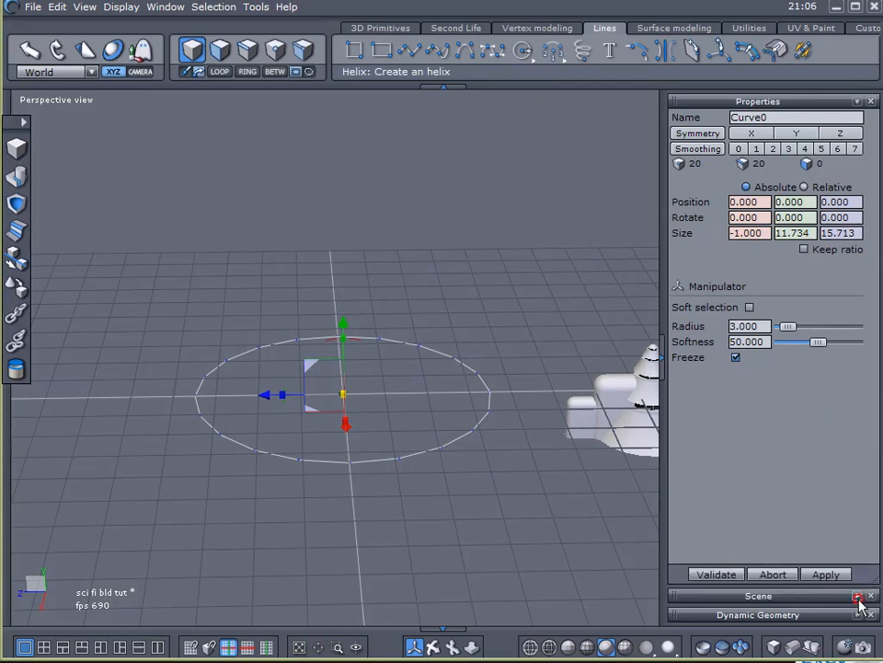
click(857, 596)
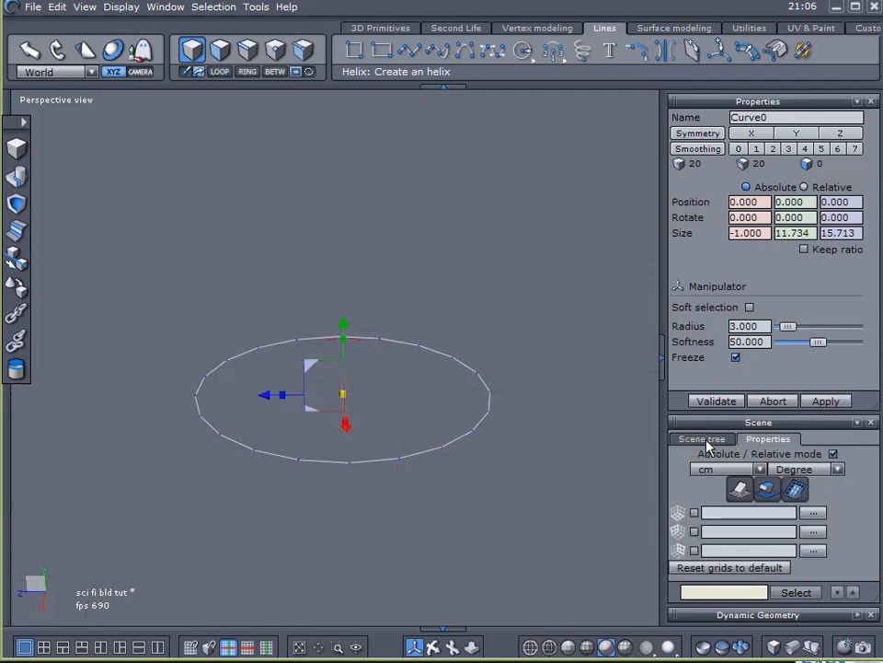
Duplicate Curve0 in the scene list, then increase smoothing on the original circle
click(701, 438)
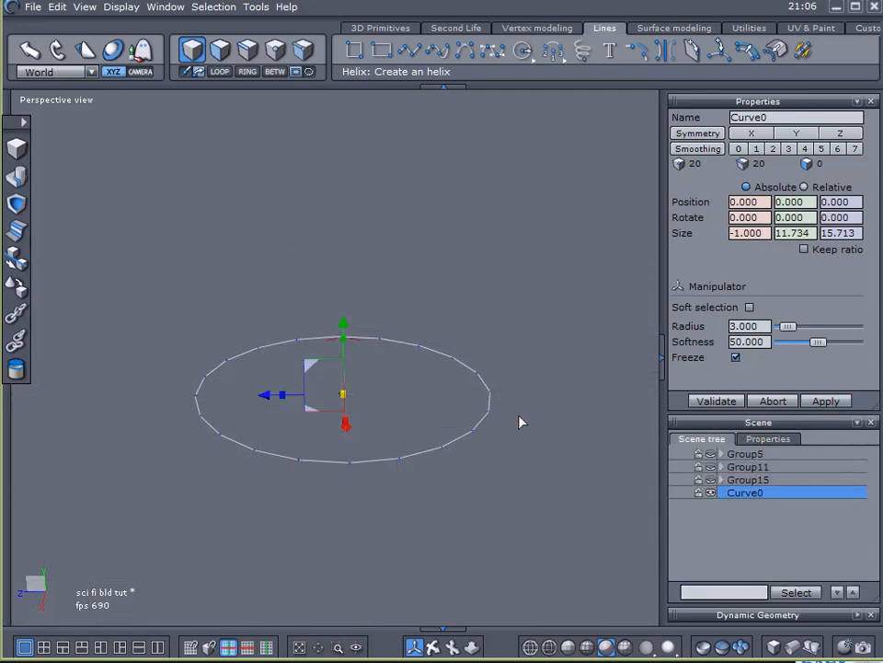
click(675, 493)
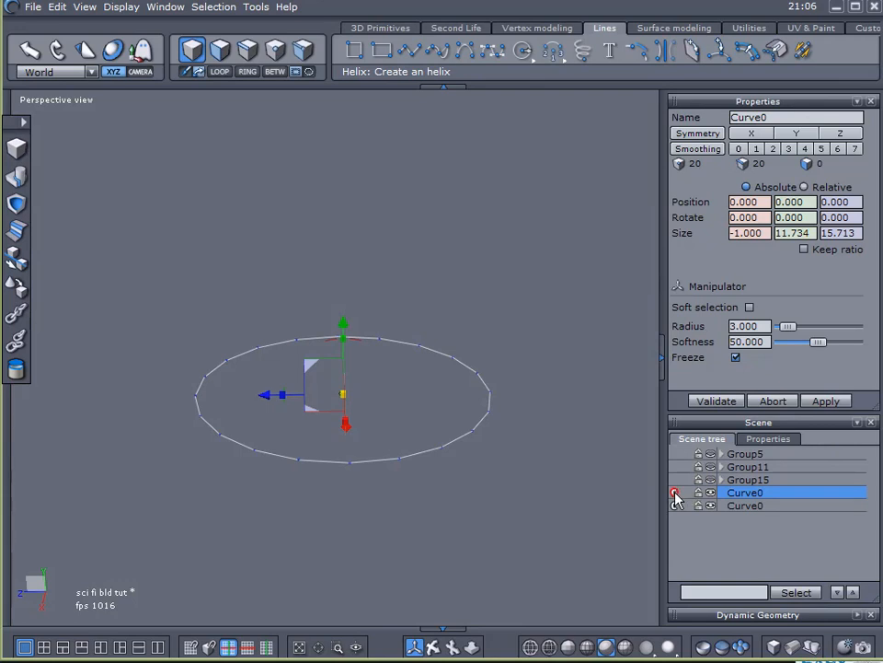
click(674, 493)
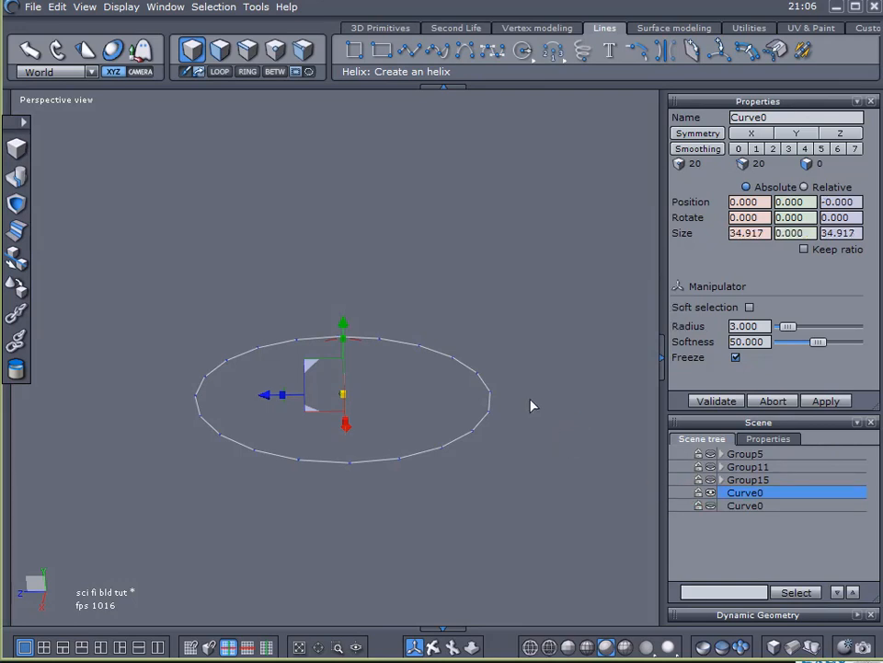
click(538, 28)
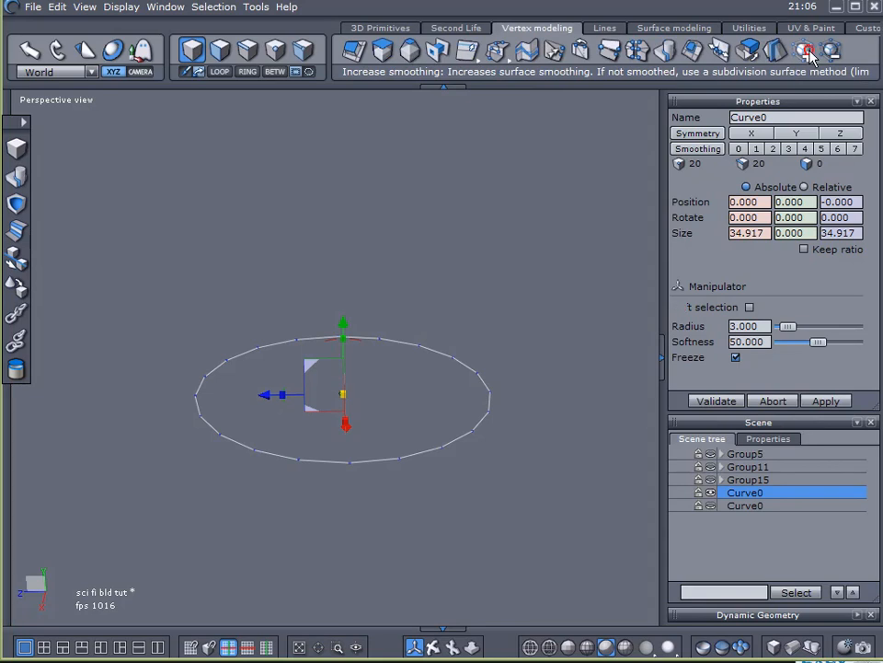
click(808, 52)
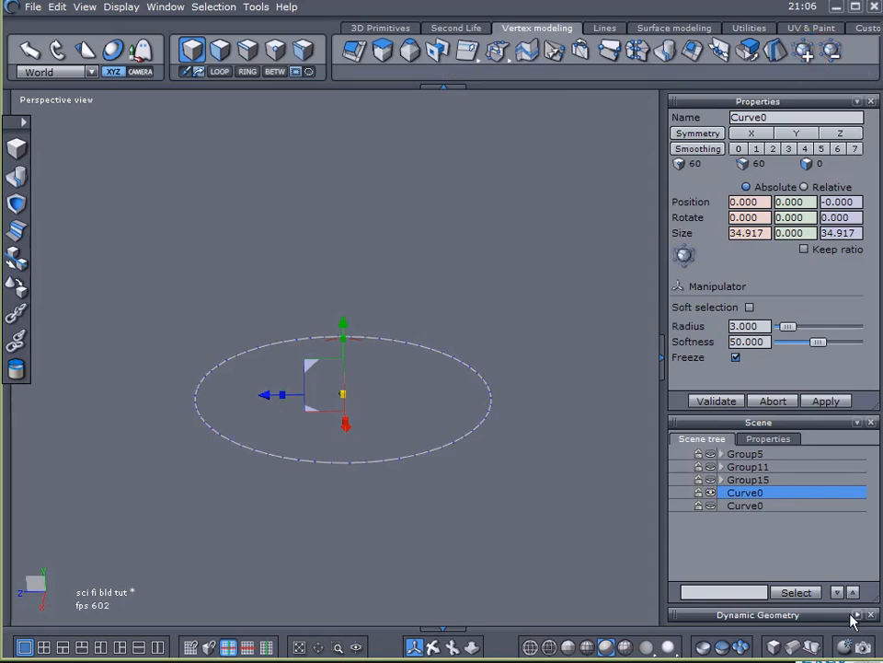
Sweep the circle into a lowered, tapered cone with a narrowed top opening
click(856, 615)
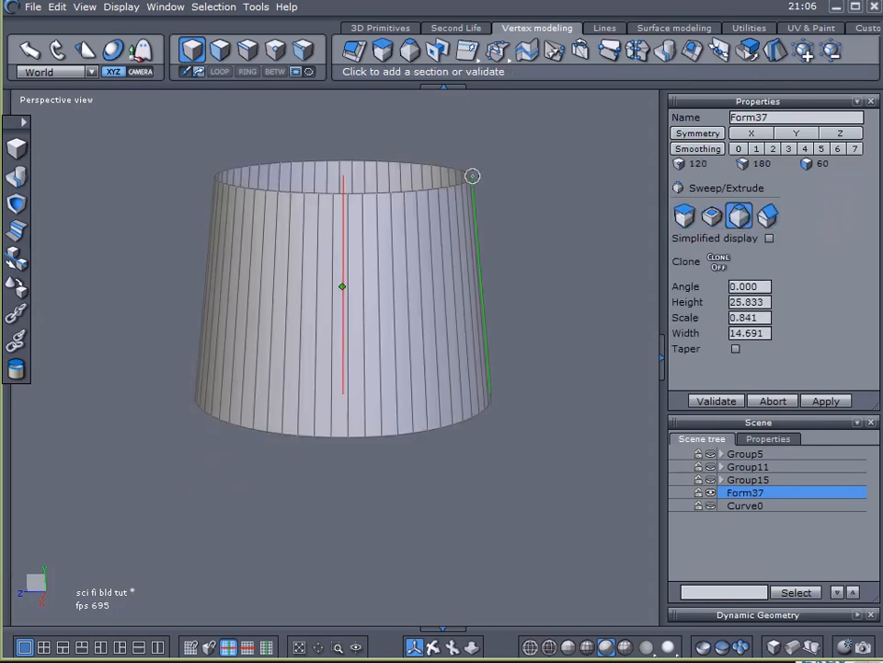
drag(471, 176, 439, 309)
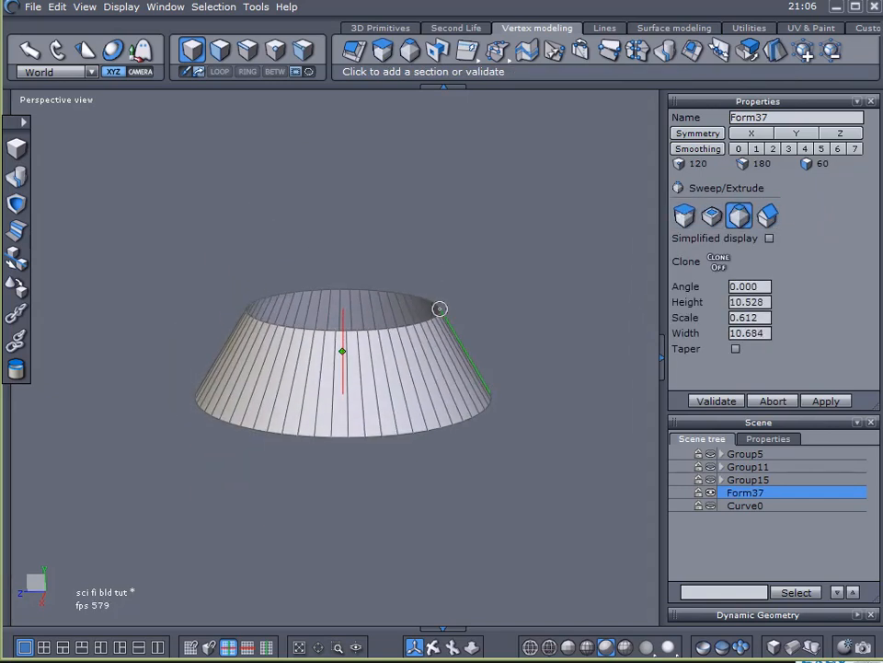
drag(440, 310, 438, 303)
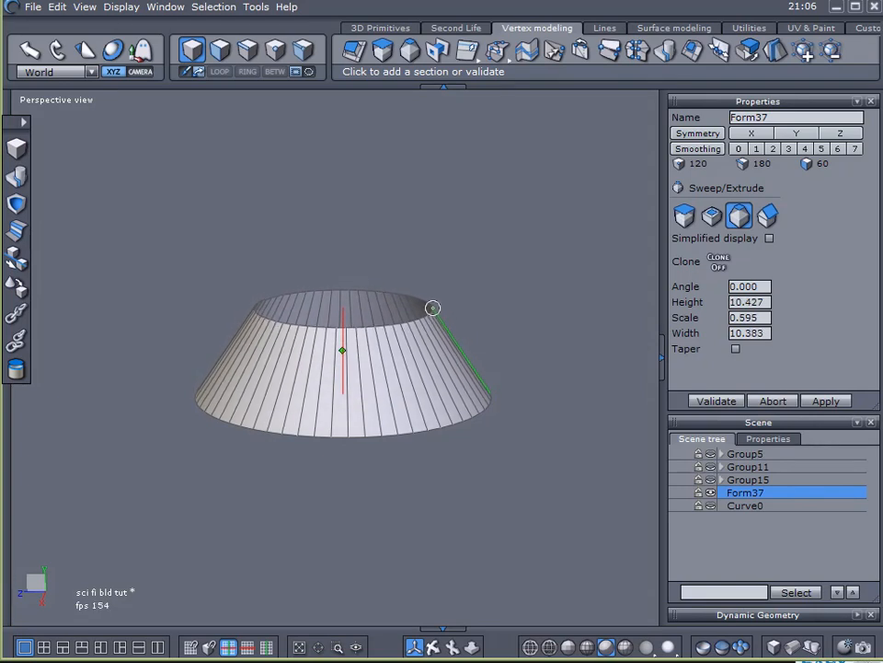
Add sweep sections forming an inward lip and a short raised inner rim
drag(432, 307, 431, 305)
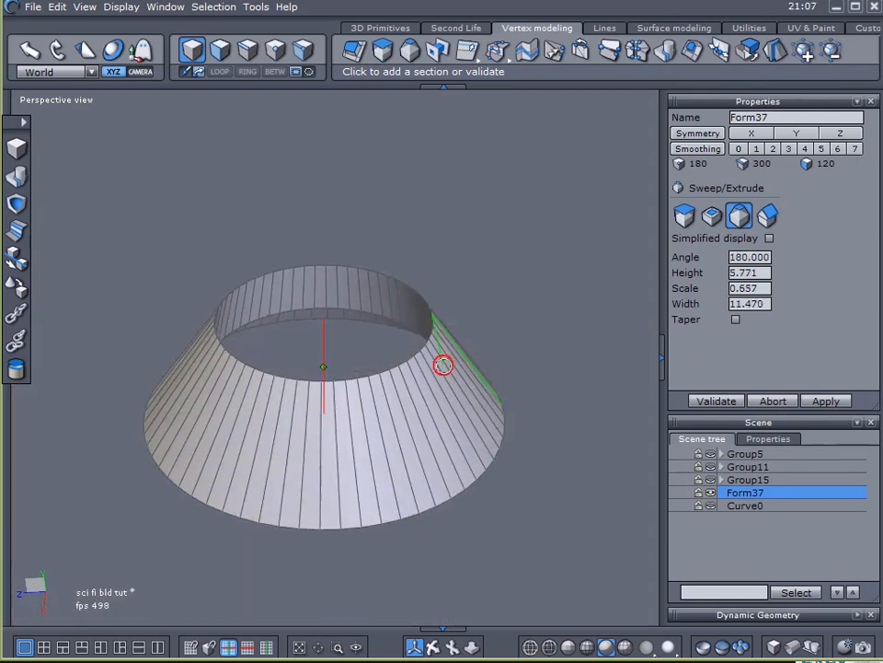
drag(441, 365, 405, 190)
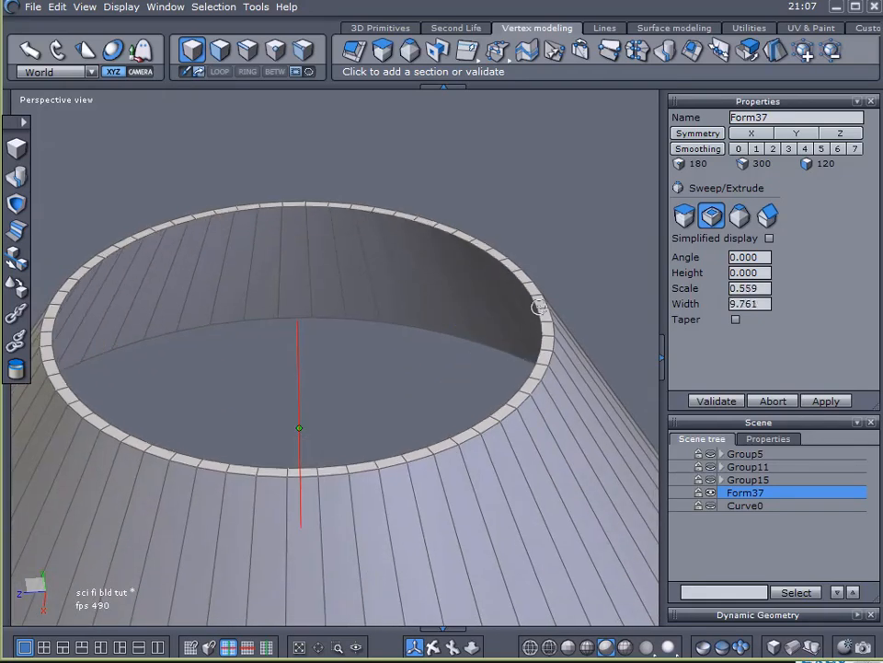
drag(539, 307, 545, 309)
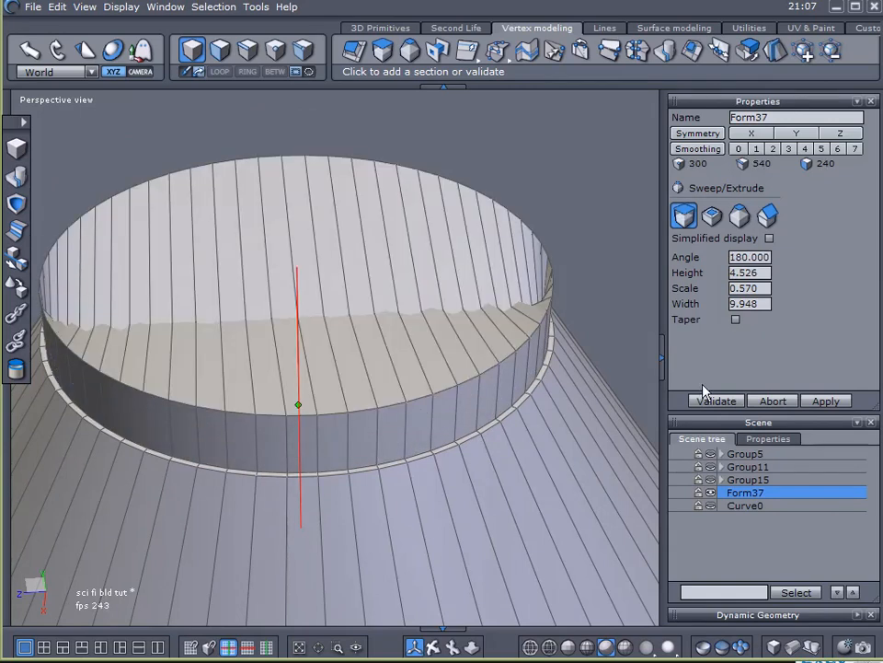
Validate the sweep, lower the top edge loop and cap the opening with Close holes
click(246, 50)
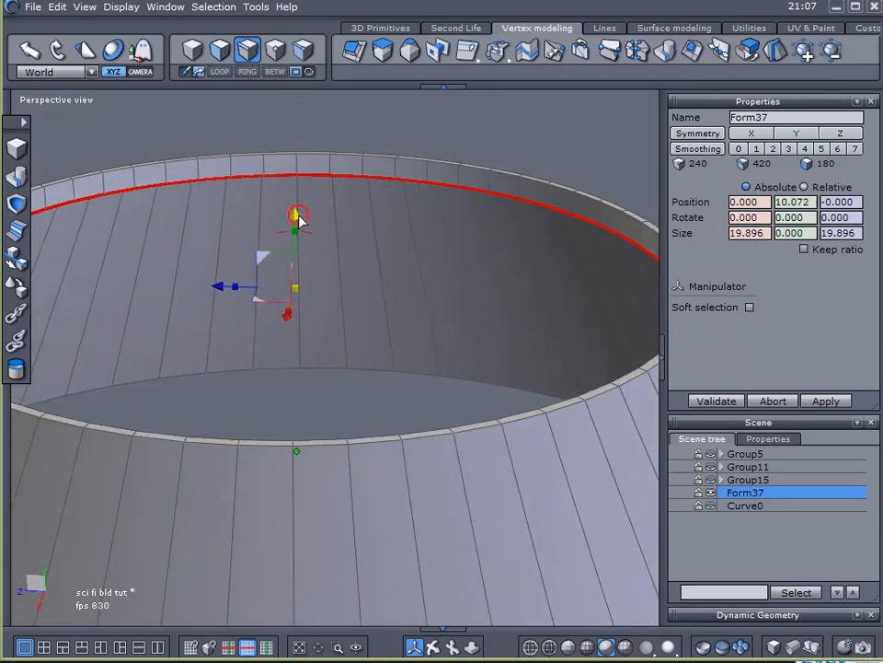
drag(298, 218, 295, 228)
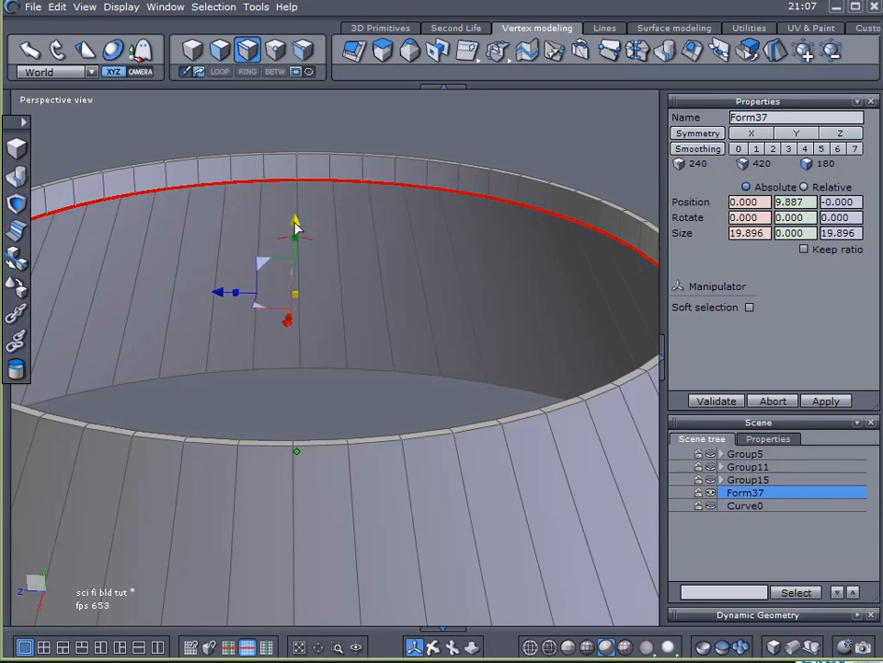
click(751, 305)
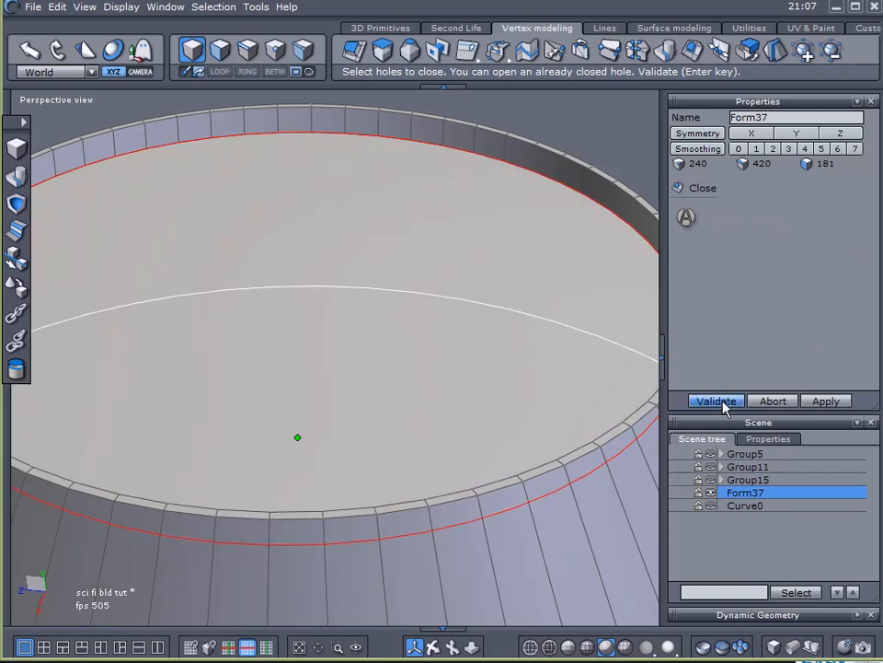
click(716, 401)
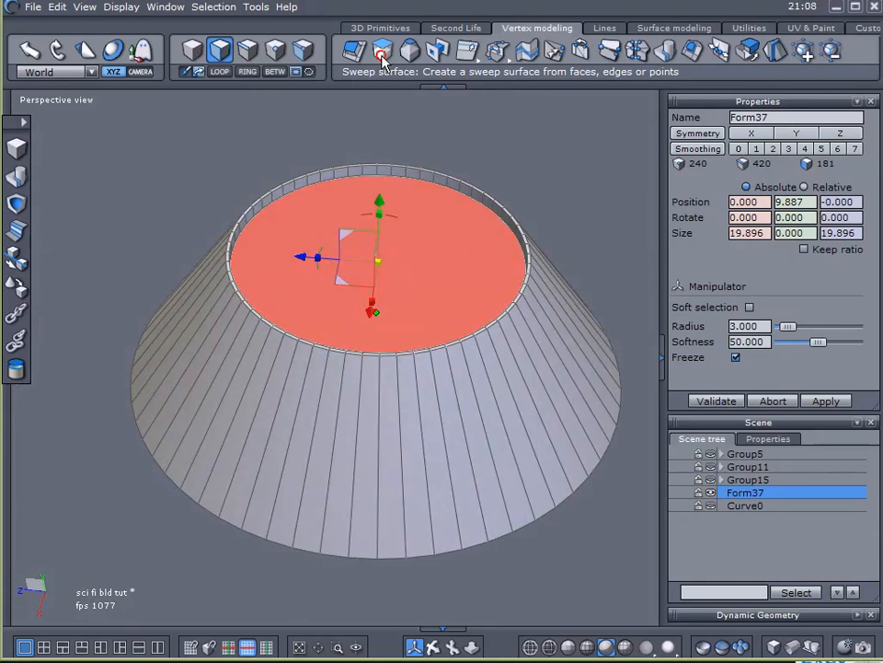
Sweep the top cap into a stepped inset ring with height 1.484
click(382, 51)
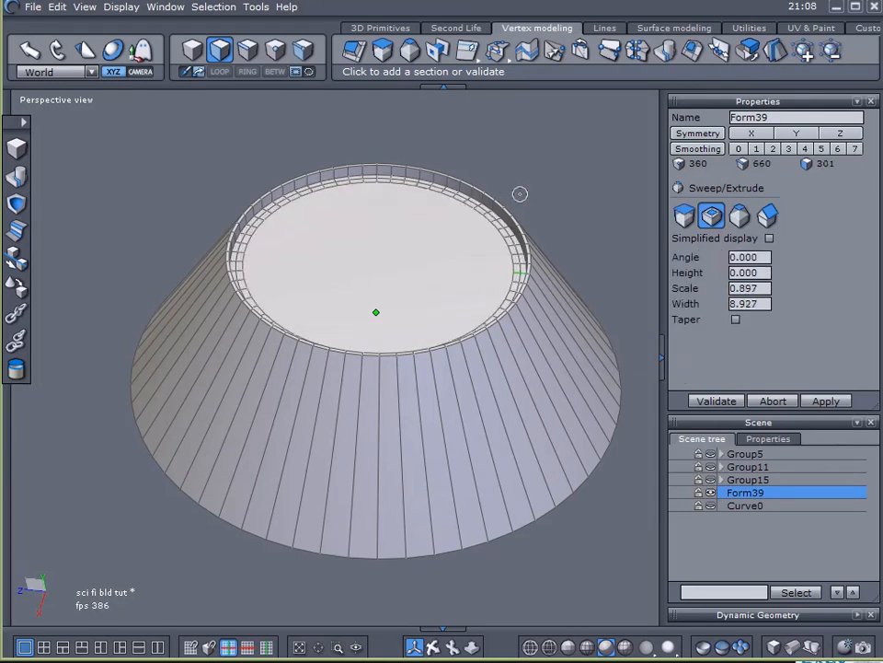
drag(519, 195, 488, 201)
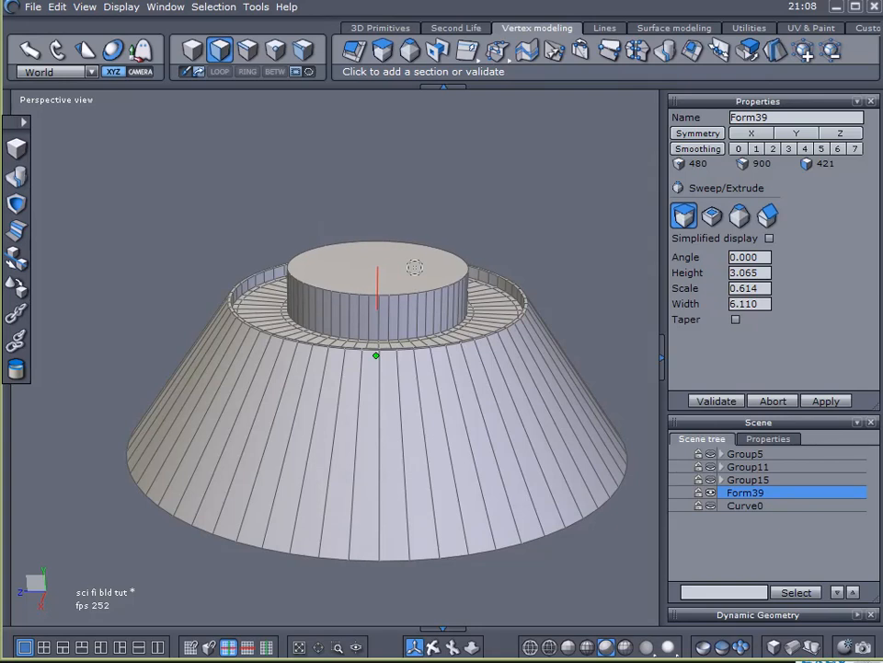
text(1.484)
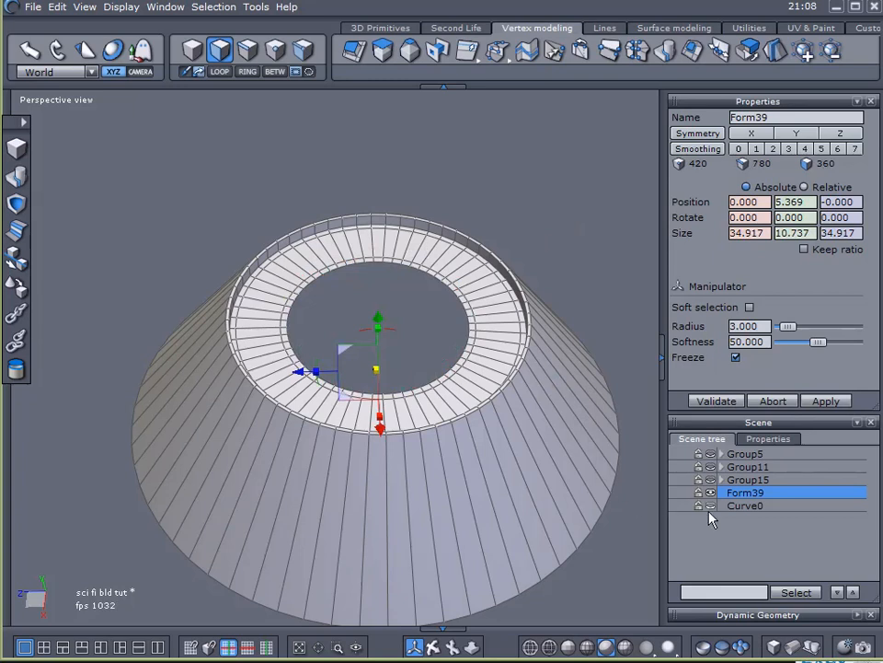
Lower the spare circle onto the cone's top and sweep it into cylindrical wall Form41
click(748, 504)
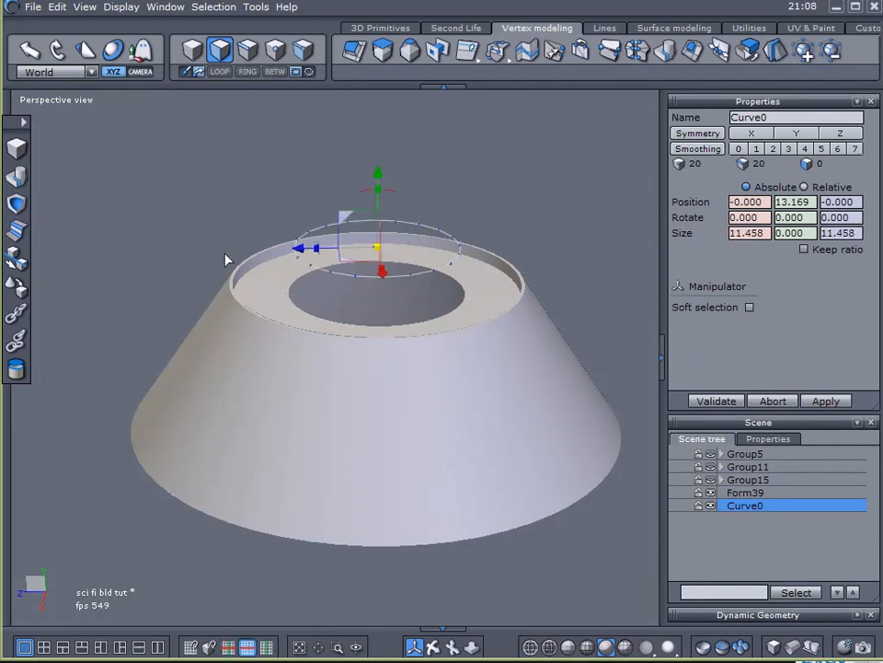
drag(378, 188, 375, 225)
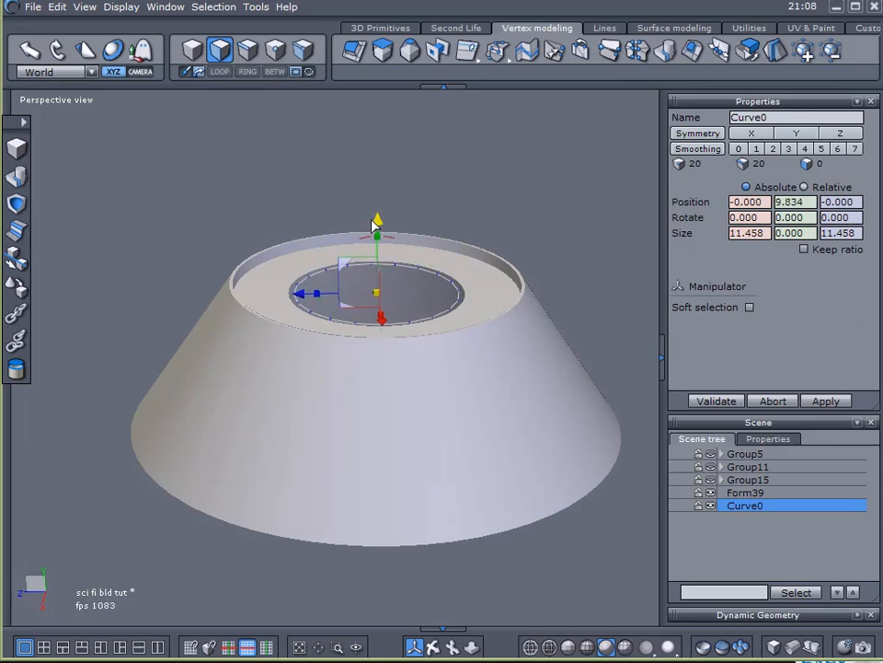
click(751, 306)
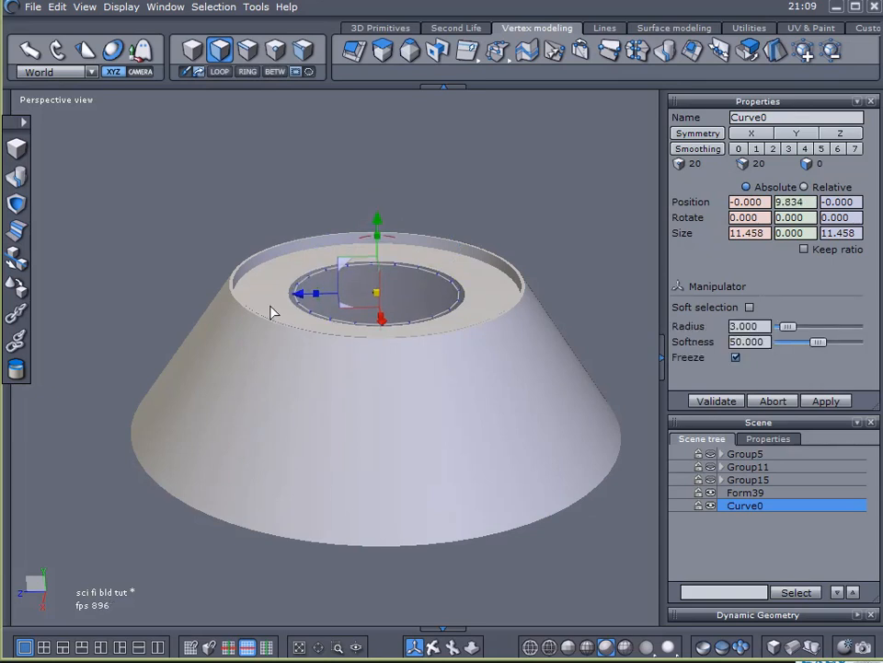
click(745, 493)
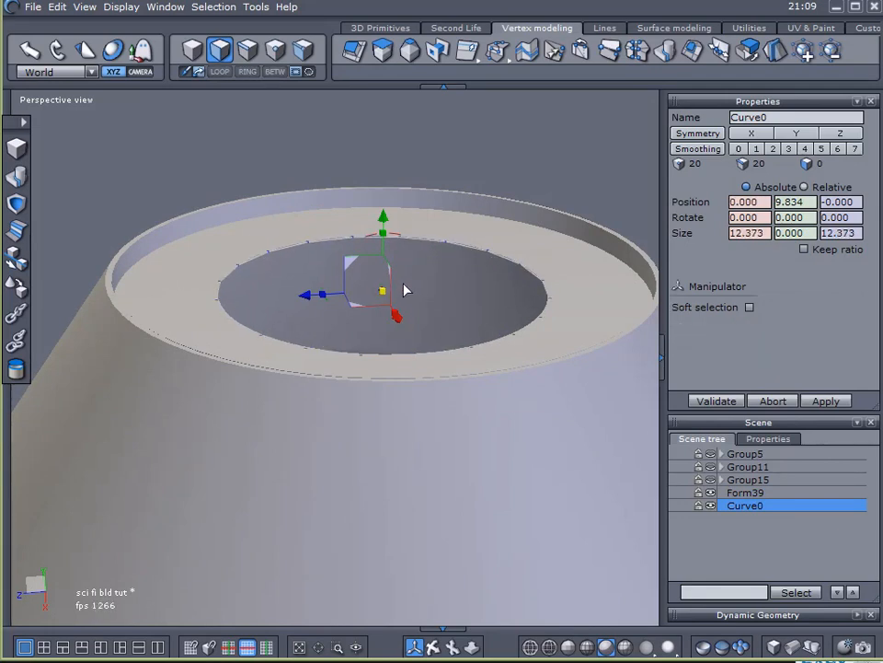
click(381, 52)
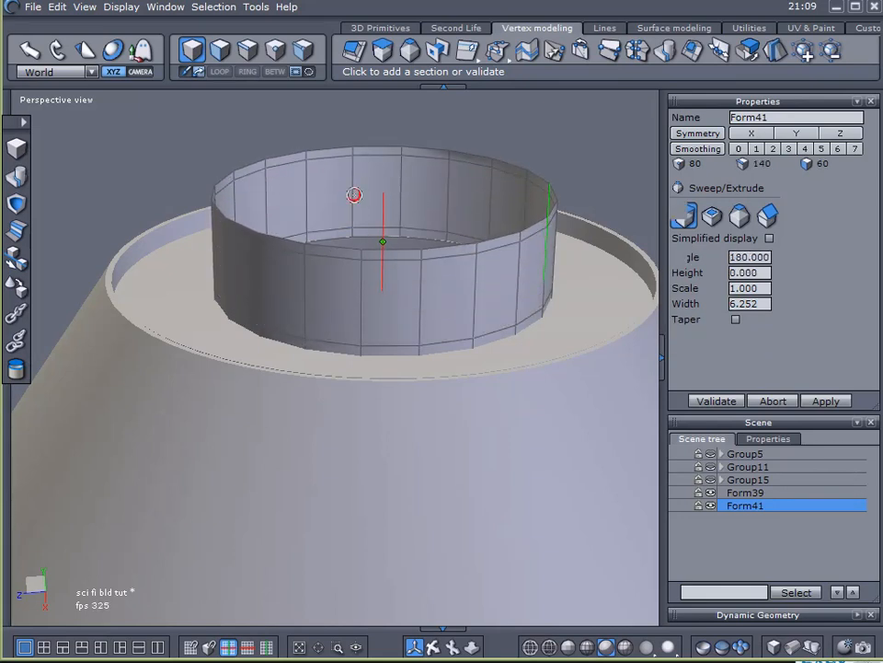
Cap the ring wall and extrude it into a roof drum with an overhanging rim, Form43
click(691, 52)
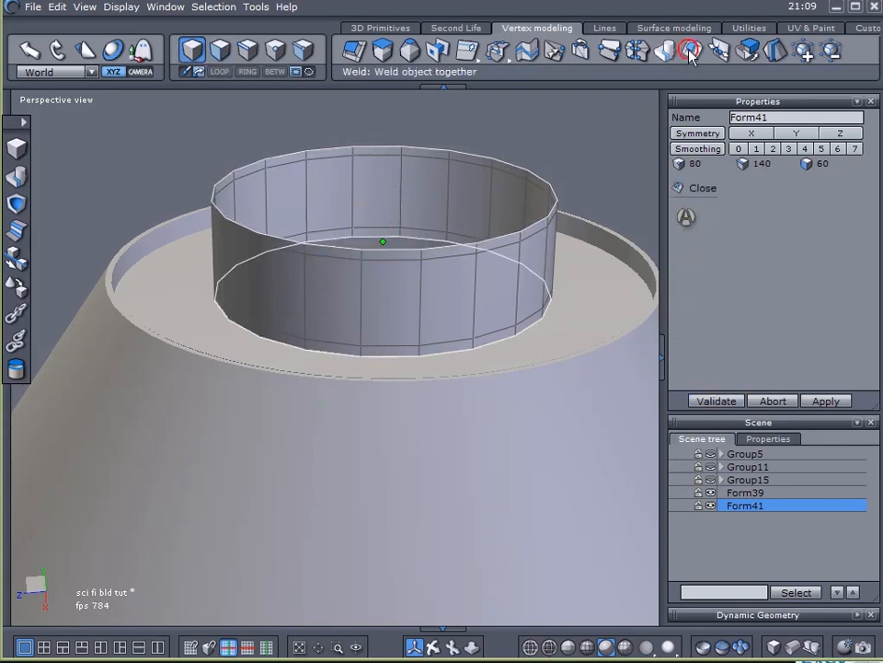
click(692, 52)
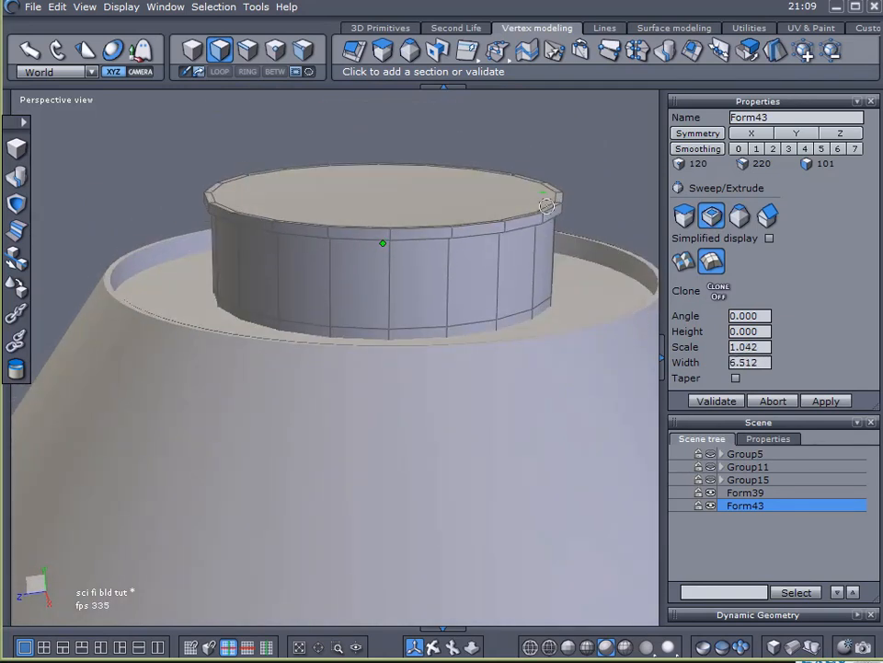
click(716, 401)
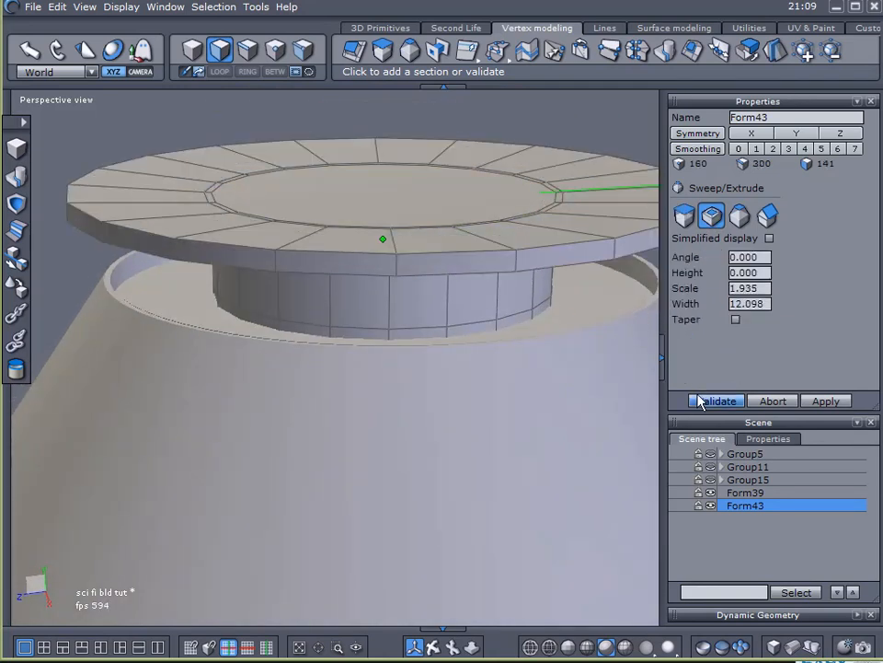
click(717, 401)
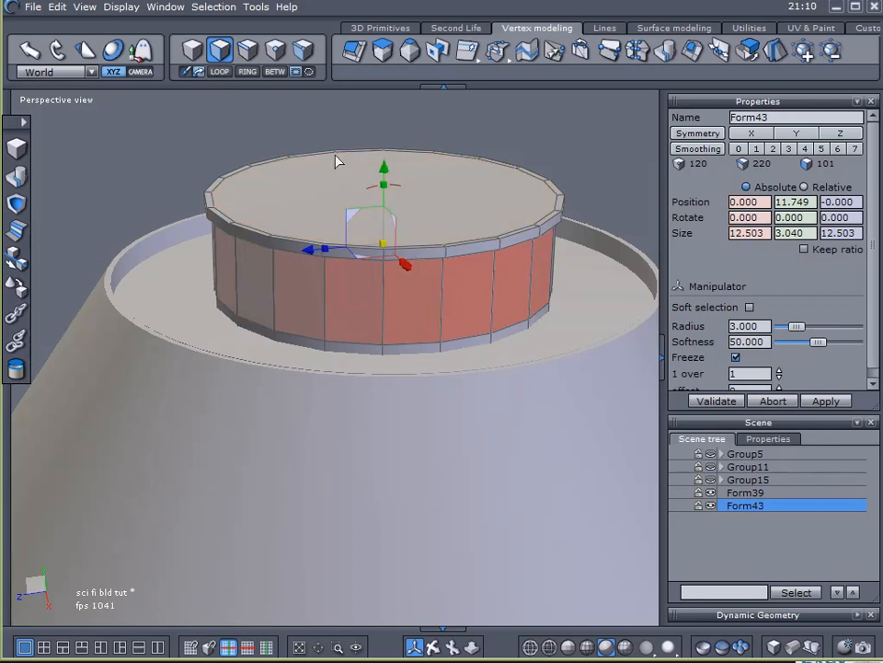
mouse_move(720, 52)
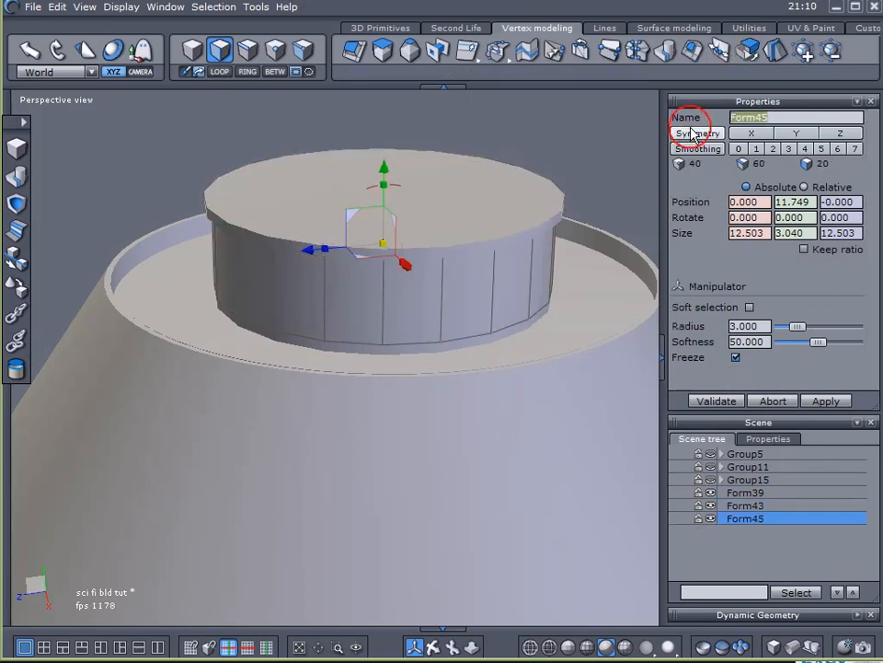
Name the extracted side wall 'Glas' and select its alternating vertical edges
text(Glass)
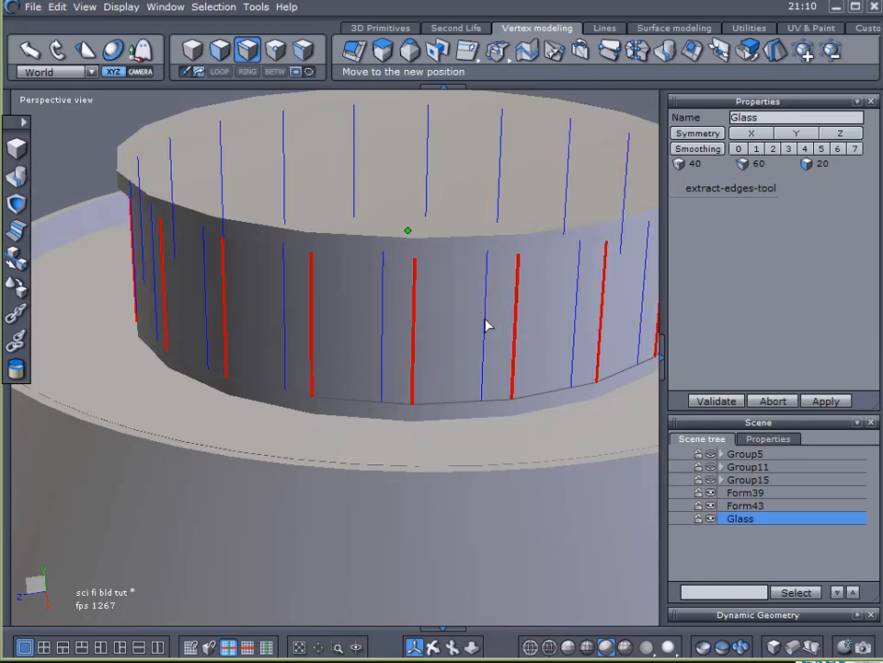
click(192, 52)
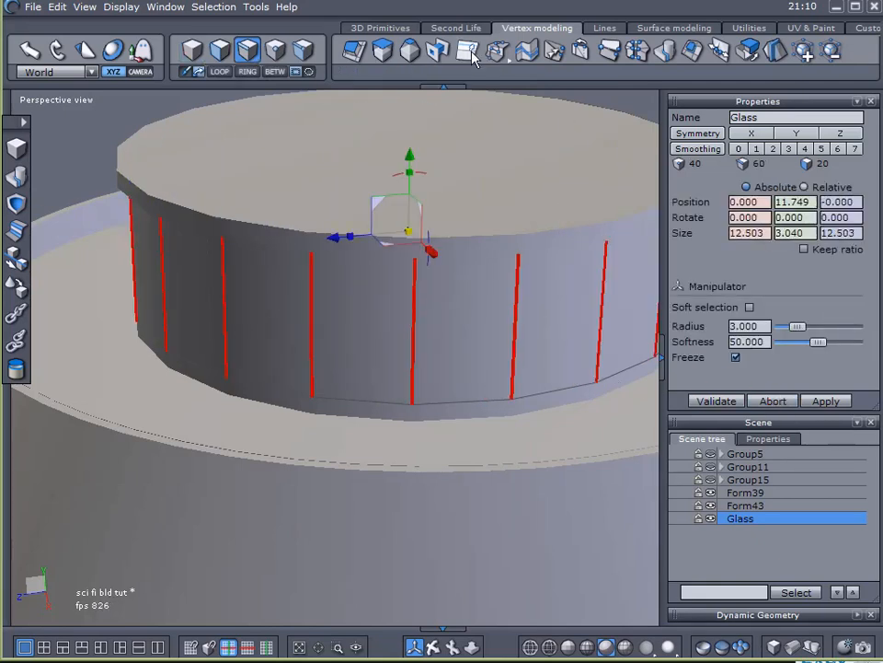
Split the selected edges into pairs forming mullions with window panels between
click(468, 51)
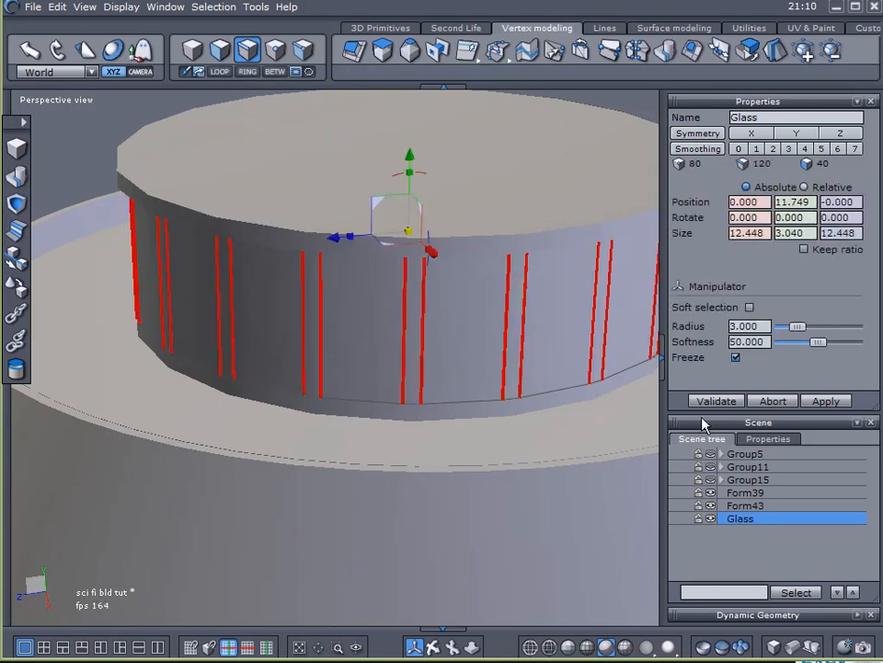
click(219, 52)
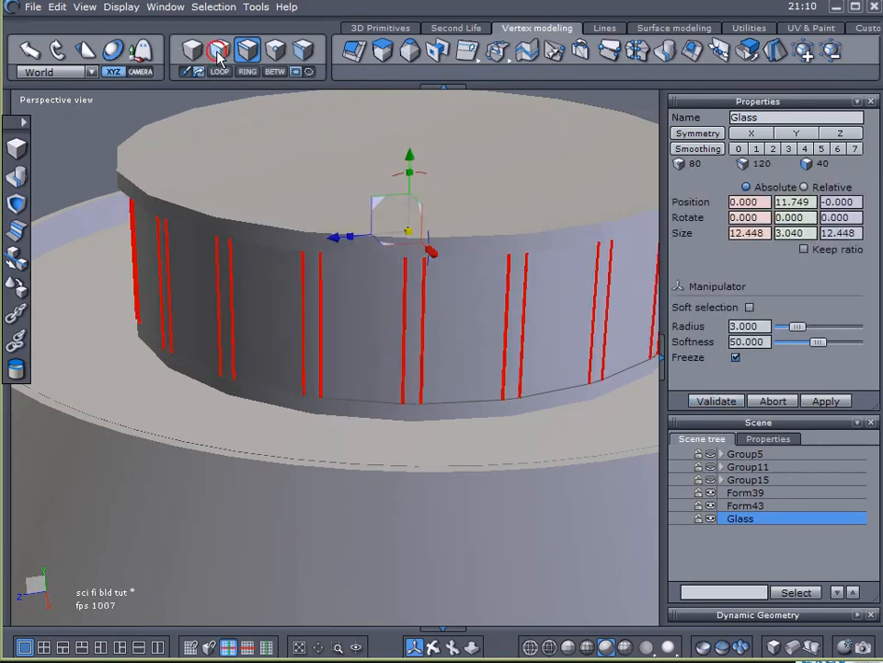
click(219, 51)
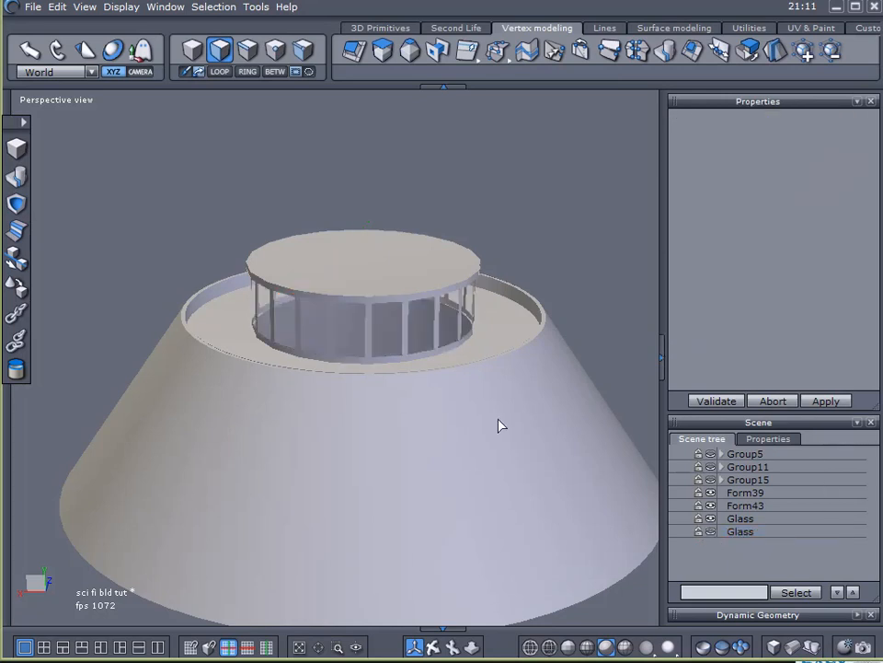
Glue the Glass wall copy and the roof cylinder into one object, Form47
click(740, 519)
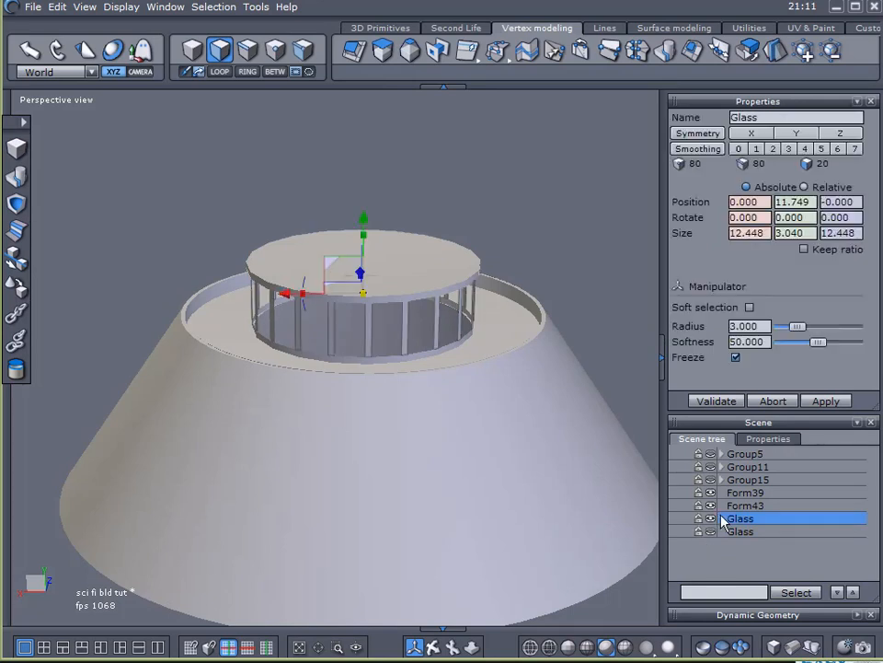
click(746, 504)
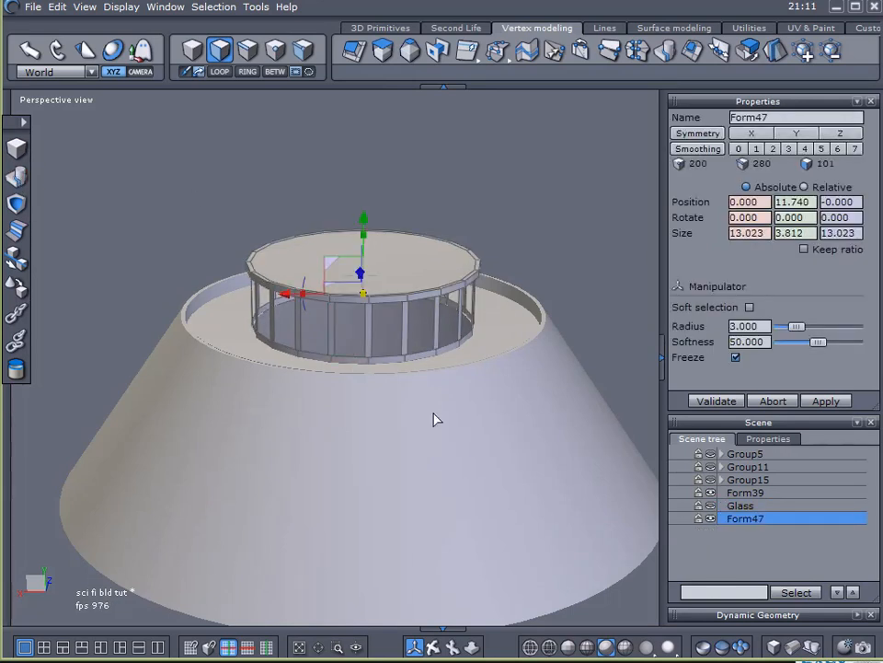
click(745, 493)
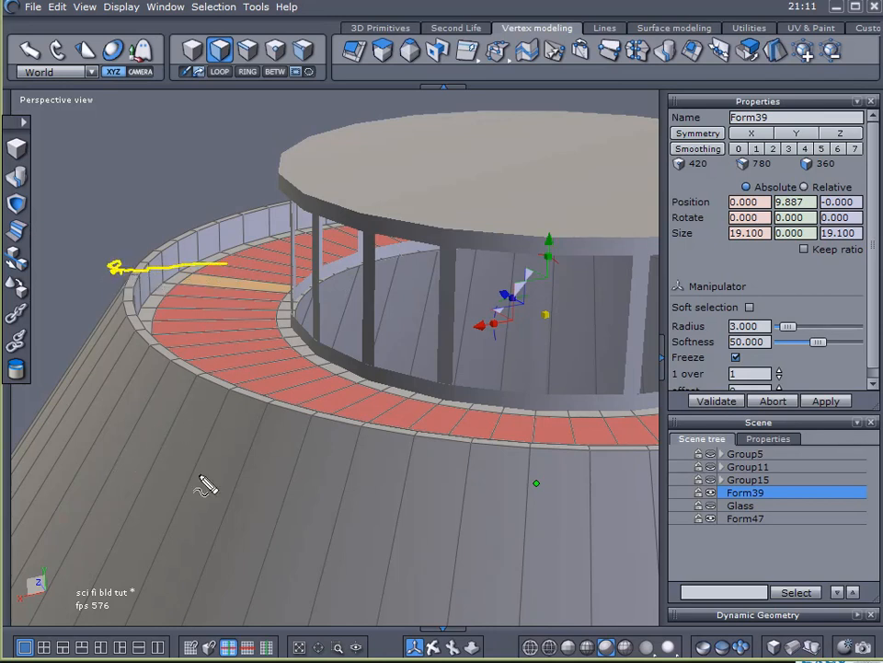
mouse_move(354, 479)
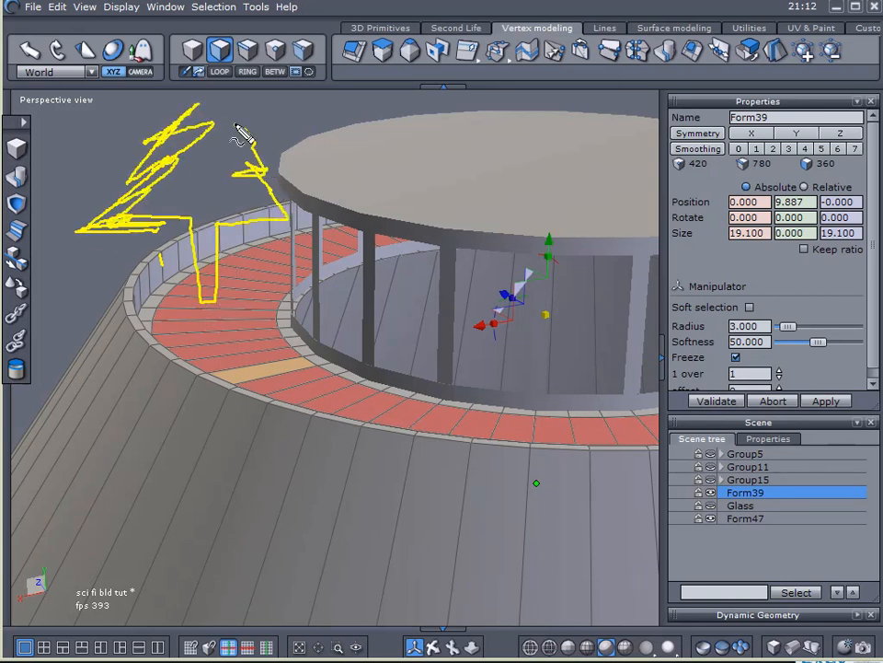
Select the ring of ledge faces around the tower base on Form39
drag(258, 128, 285, 220)
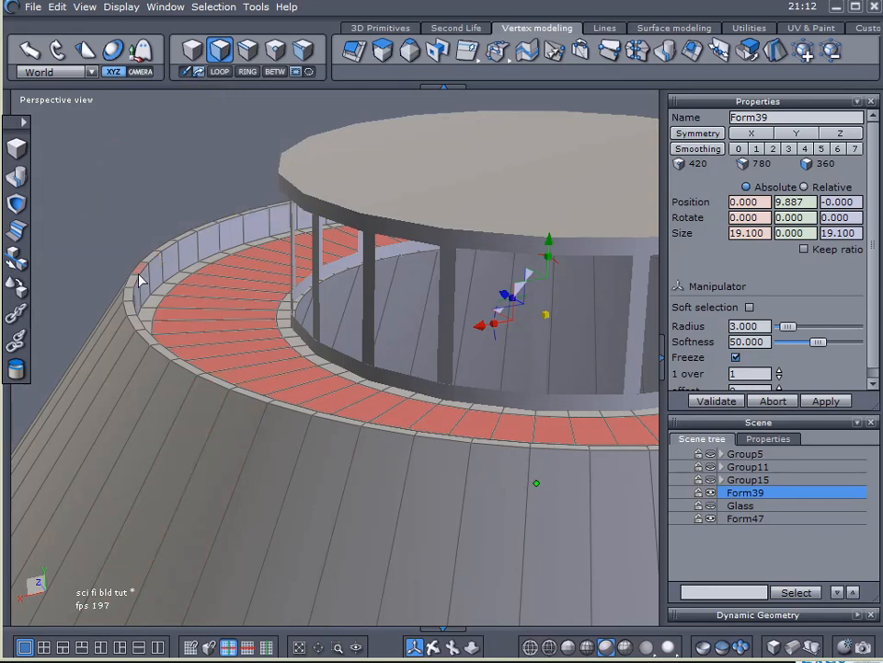
mouse_move(159, 299)
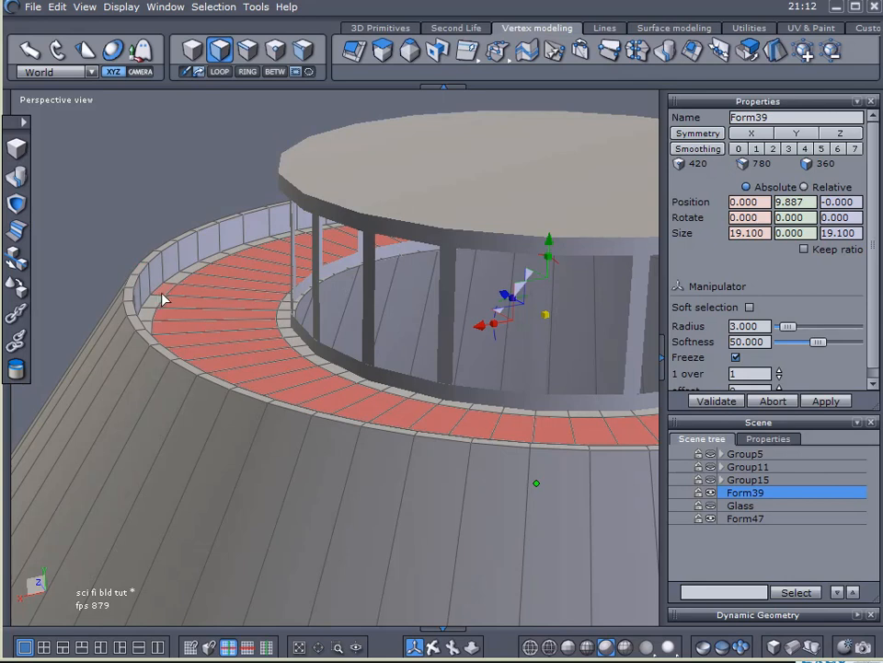
mouse_move(162, 298)
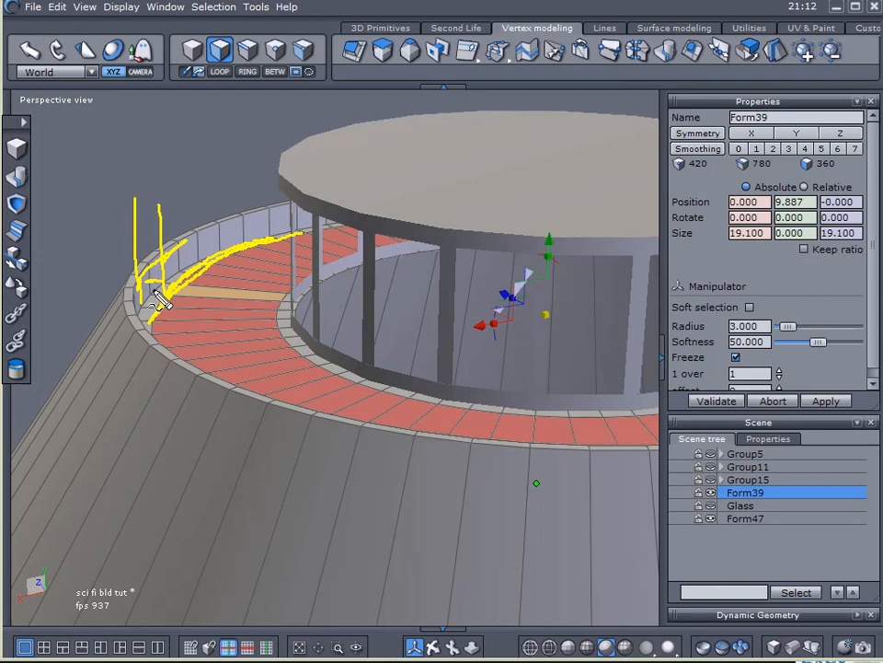
mouse_move(151, 309)
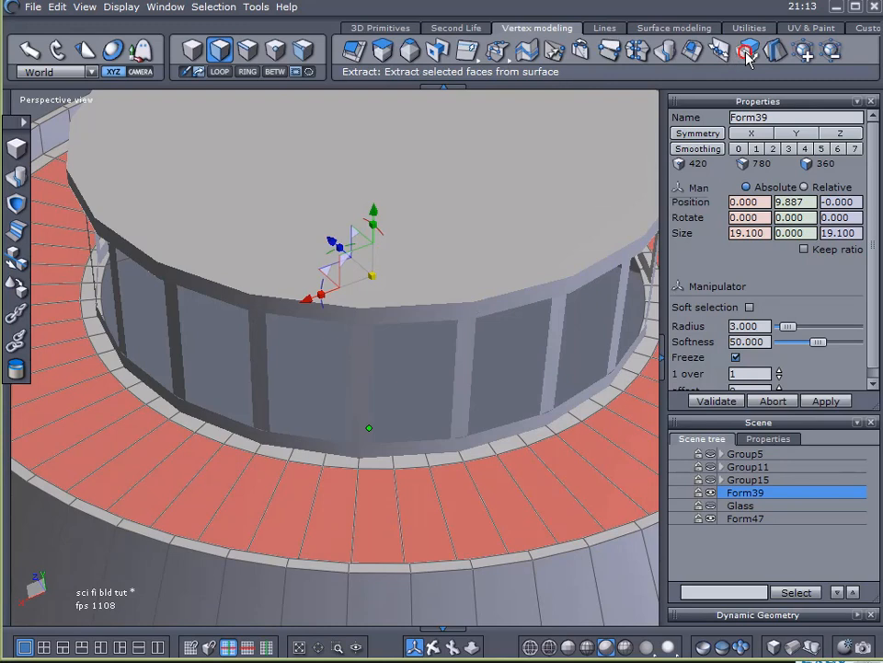
Extract the selected ledge faces into a new object and rename it Ecosystem
click(745, 52)
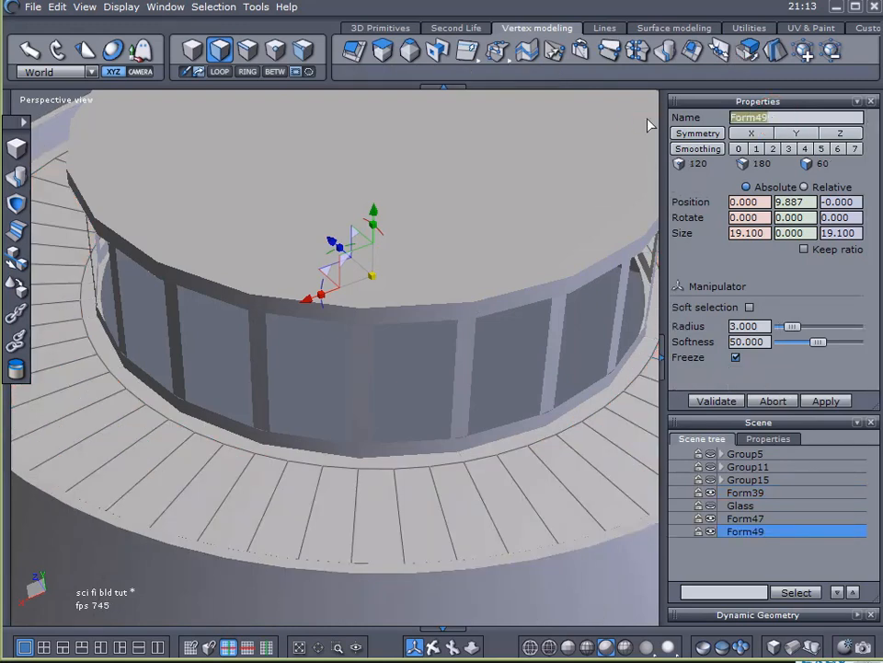
text(Ecosystem)
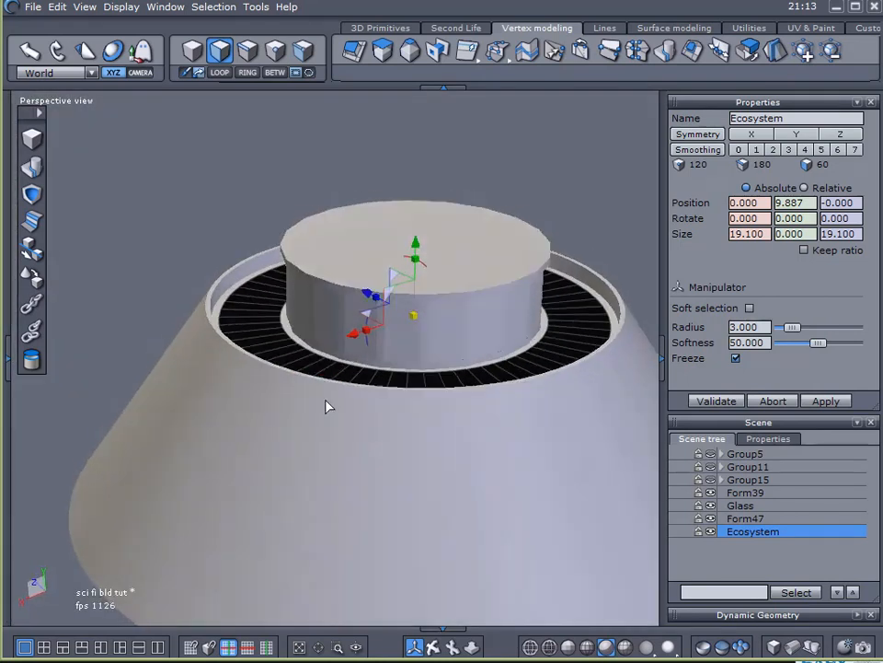
Create a new black material on the Glass object so its window panels turn dark
click(740, 504)
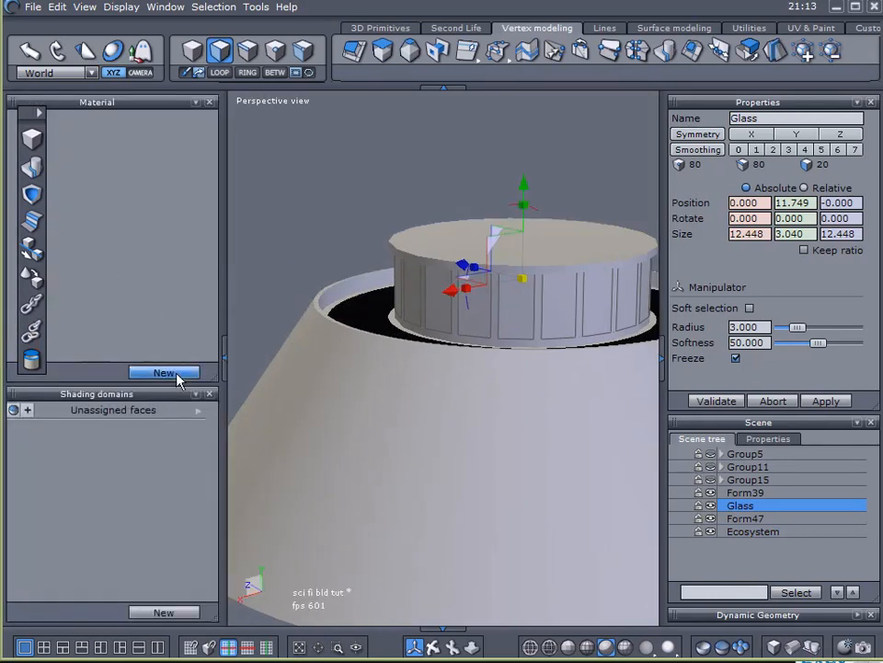
click(164, 372)
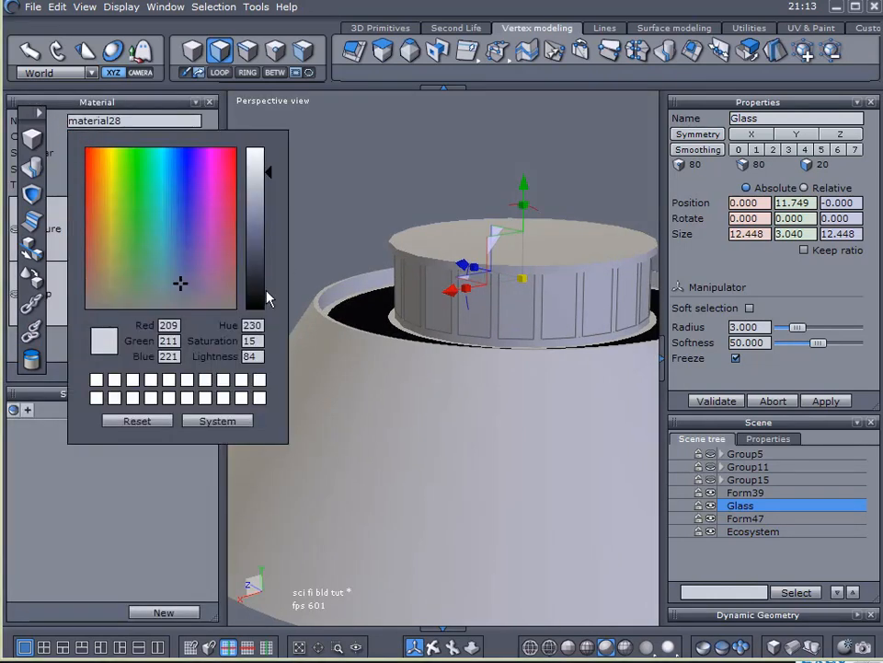
click(210, 101)
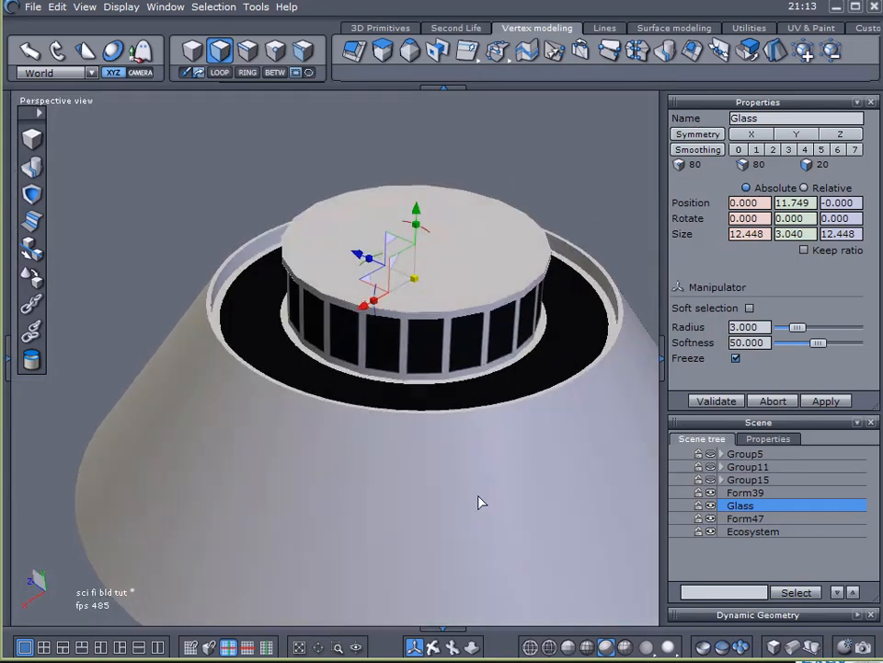
drag(479, 501, 486, 335)
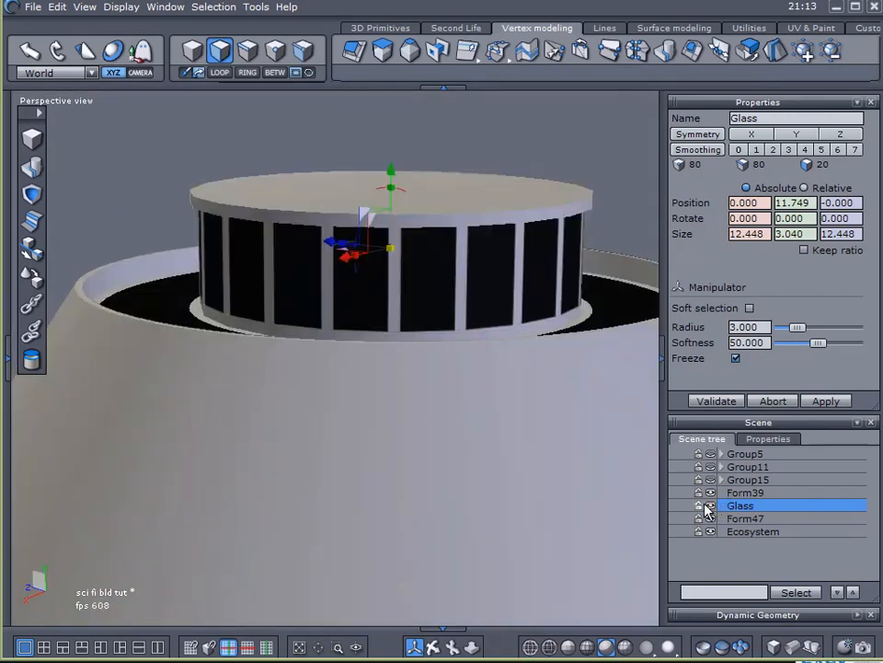
Select the merged cone platform and pillar-ring object and rename it Bldg
click(711, 504)
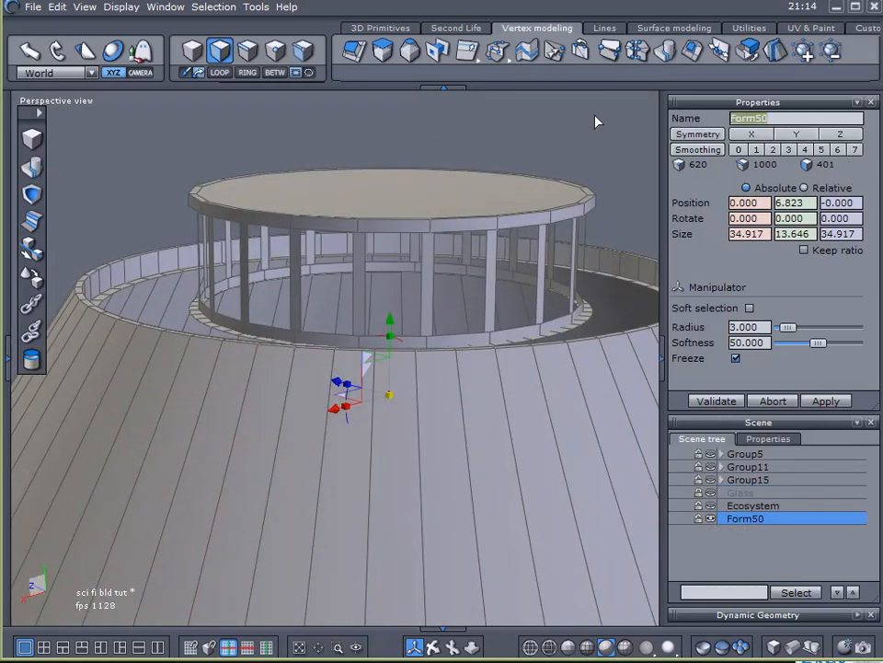
text(Bldg)
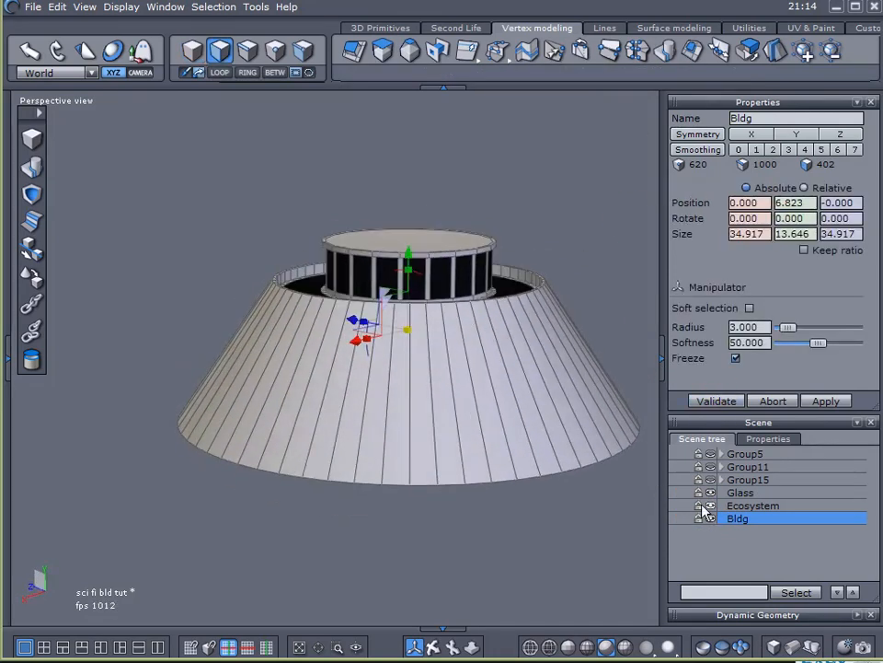
Group the tier, lift a duplicate above it and scale it down into Group14 on top
click(740, 493)
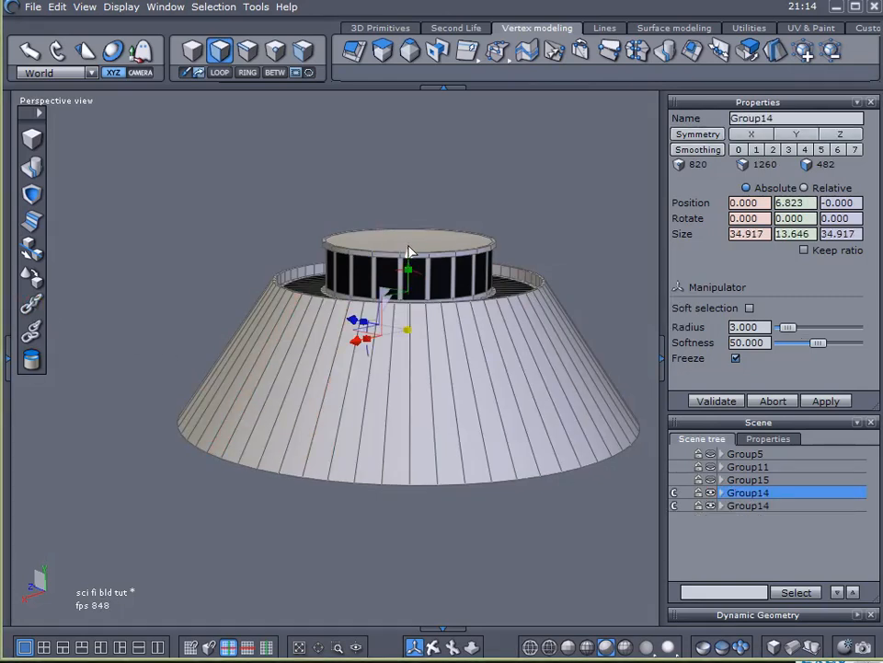
drag(406, 267, 407, 111)
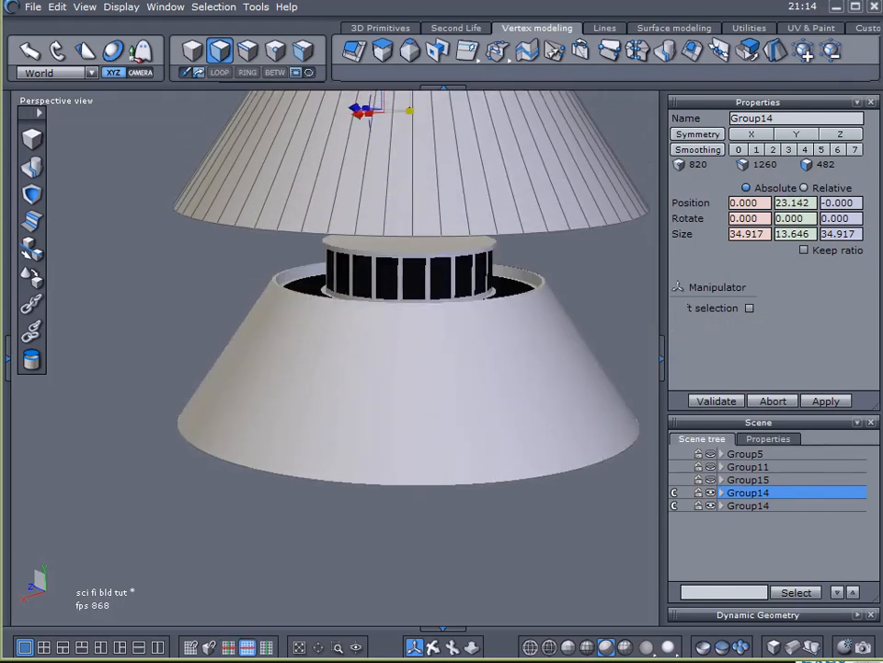
click(379, 28)
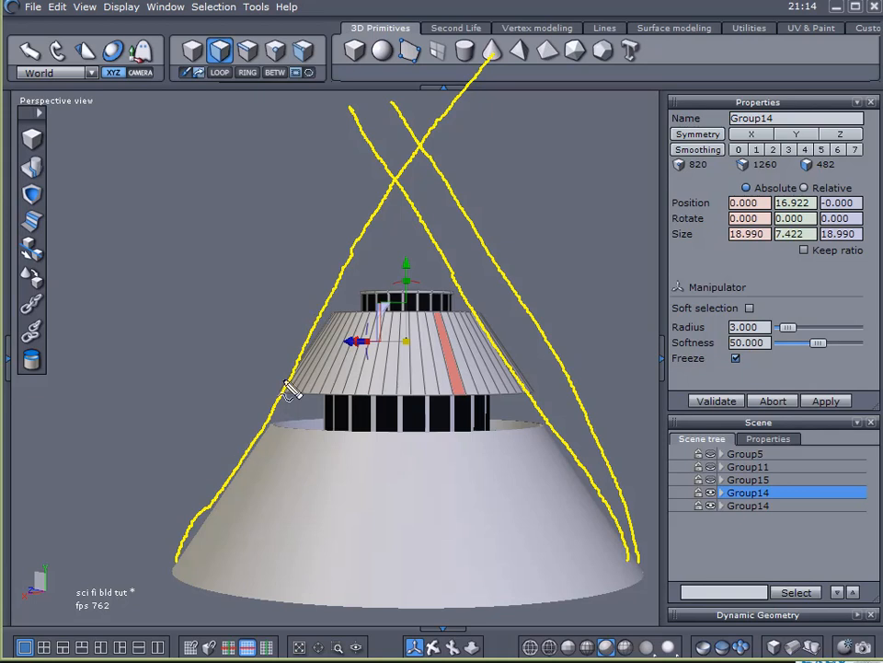
mouse_move(414, 334)
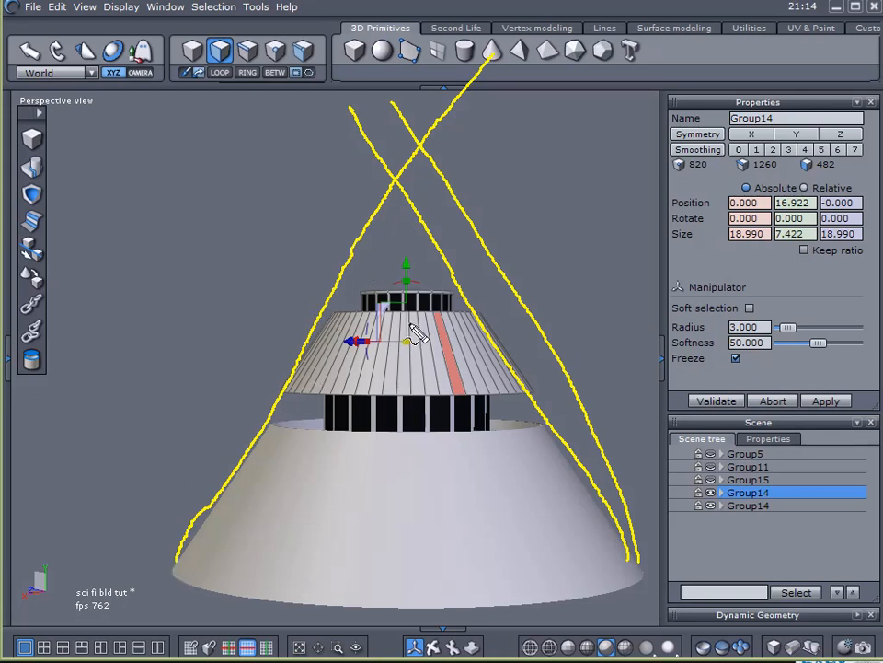
mouse_move(408, 345)
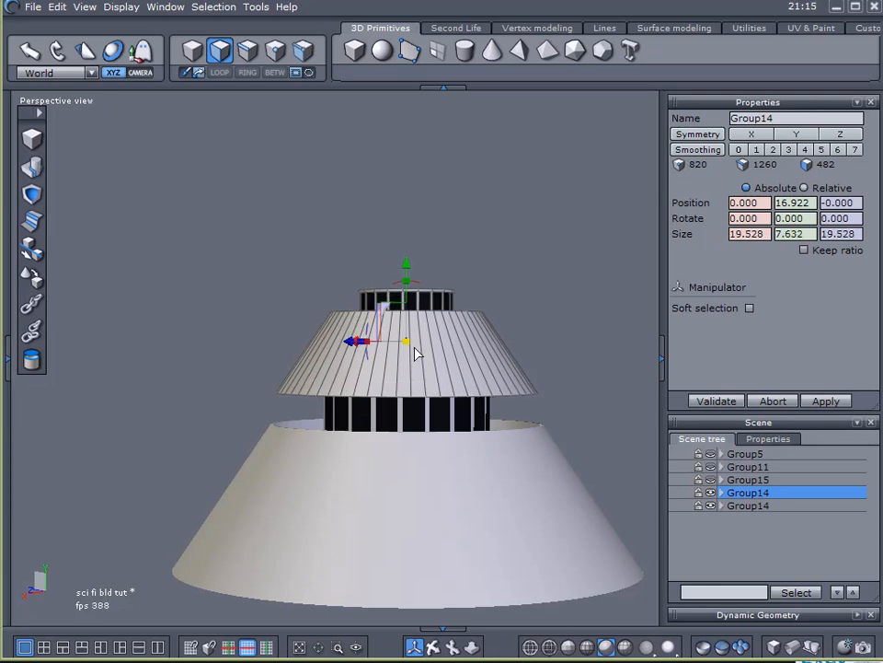
click(751, 308)
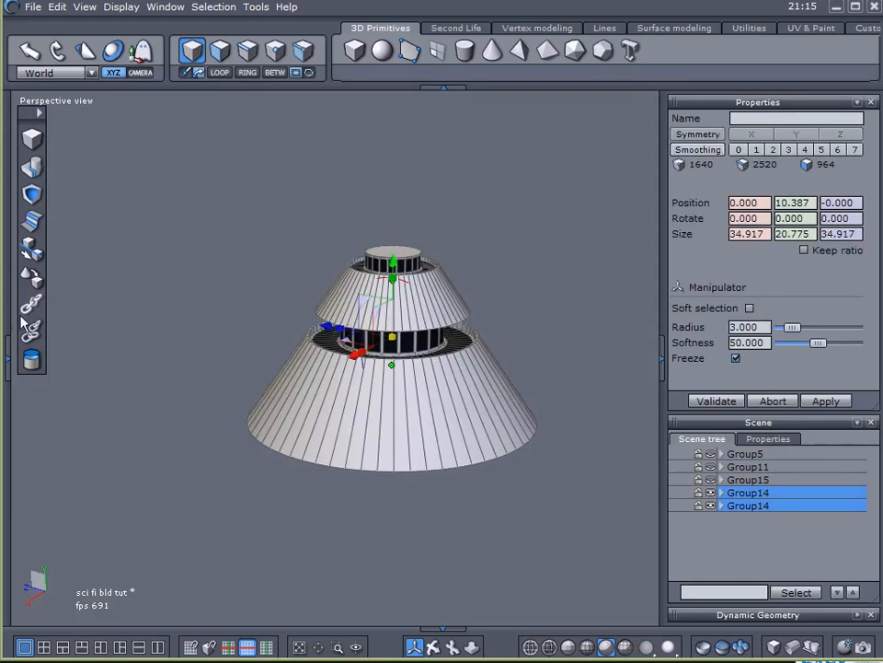
Duplicate the top tier as a smaller Group15 and raise it to crown the stack
click(748, 494)
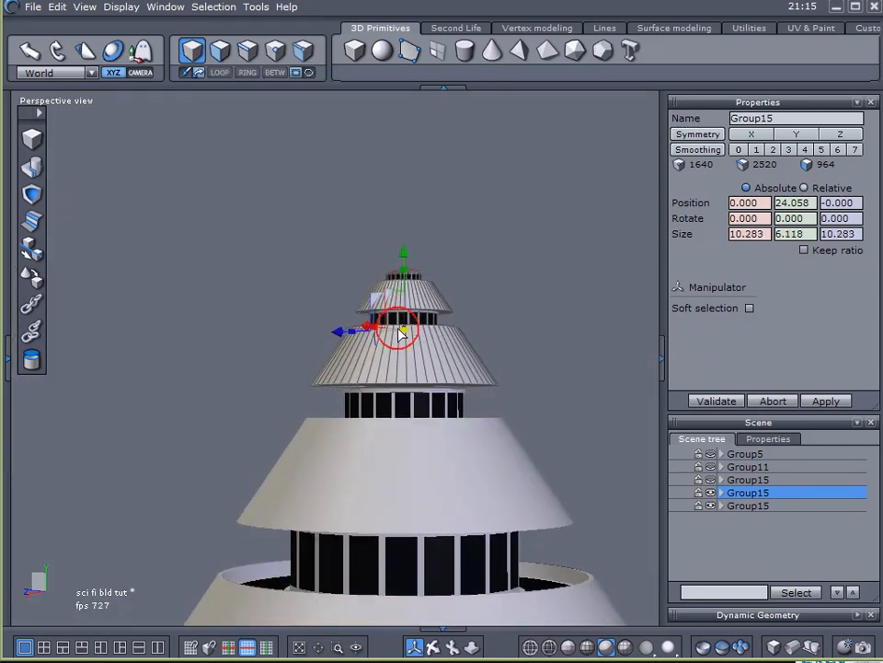
click(751, 308)
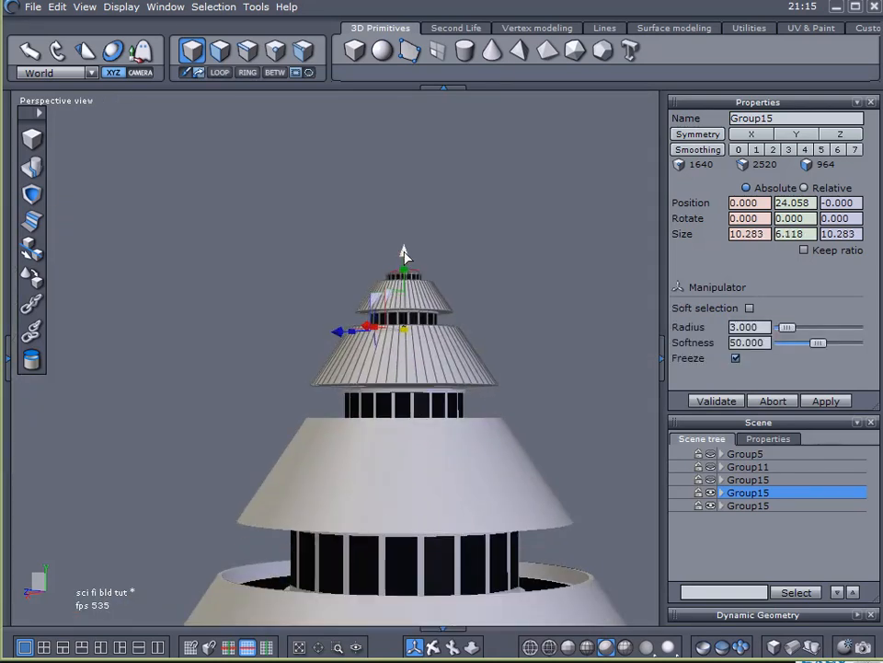
drag(403, 267, 403, 295)
text(9)
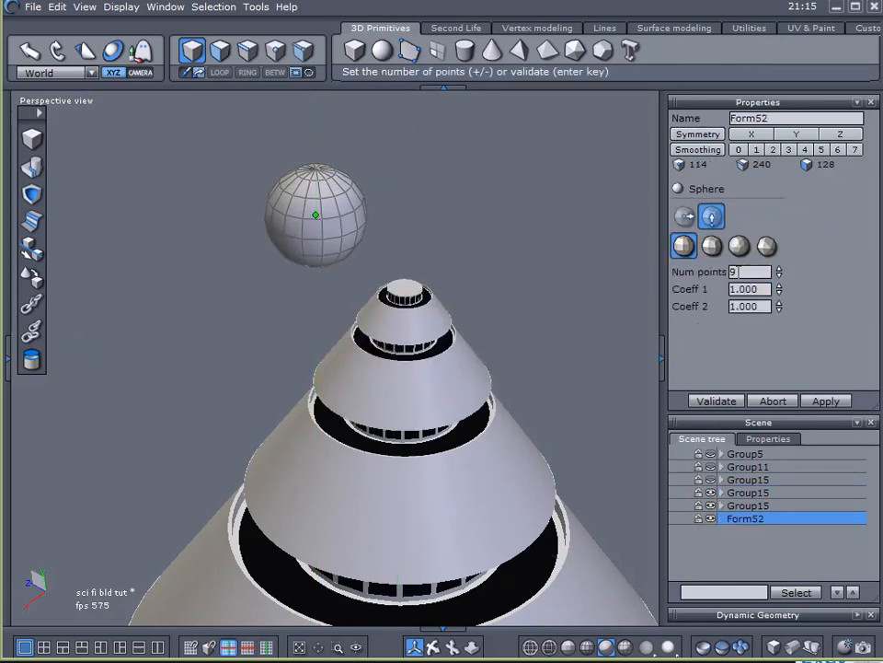
Create sphere Form52 above the tower and loop-select its upper face rings for the dome
click(716, 401)
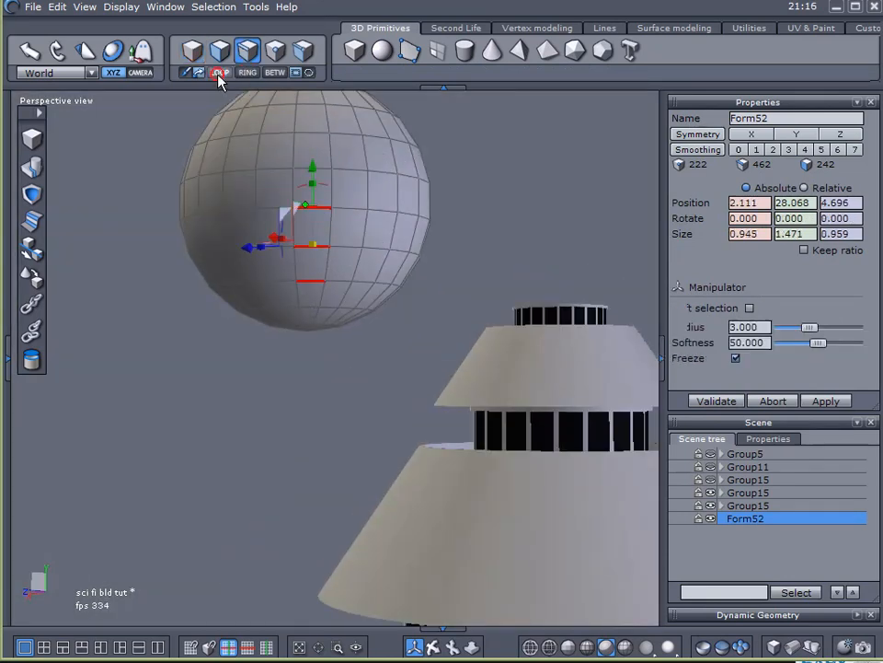
click(219, 51)
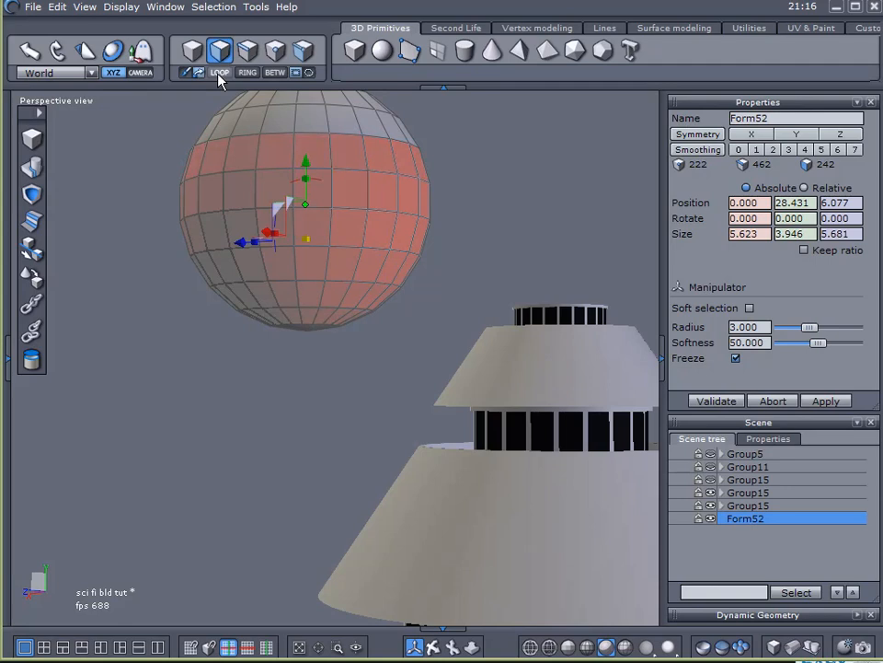
click(246, 51)
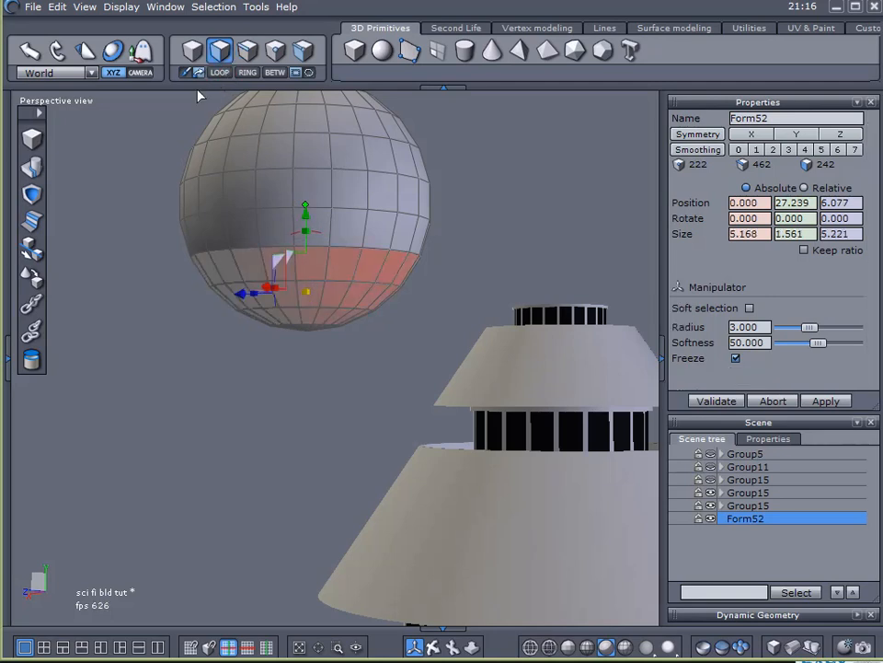
mouse_move(116, 350)
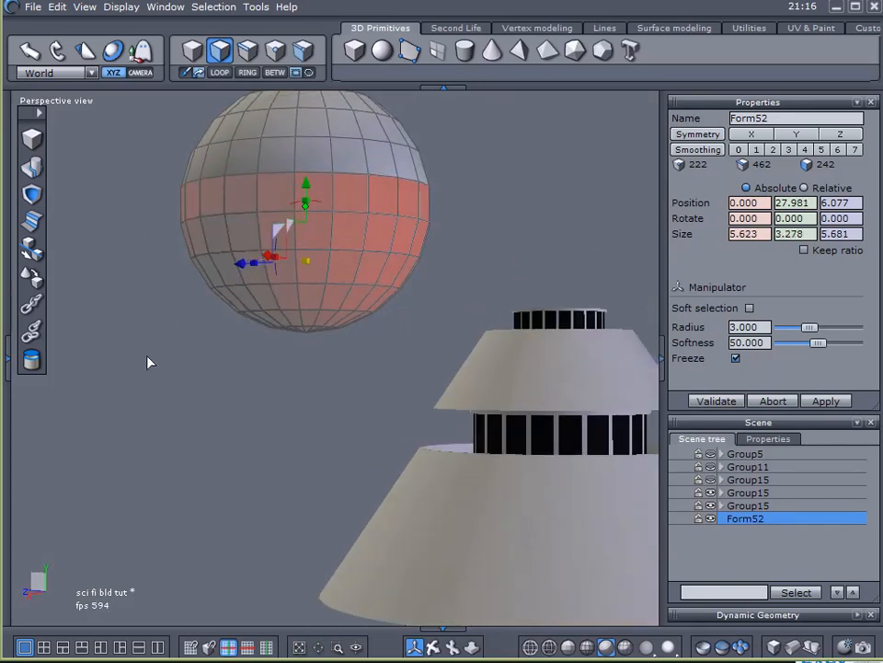
click(537, 28)
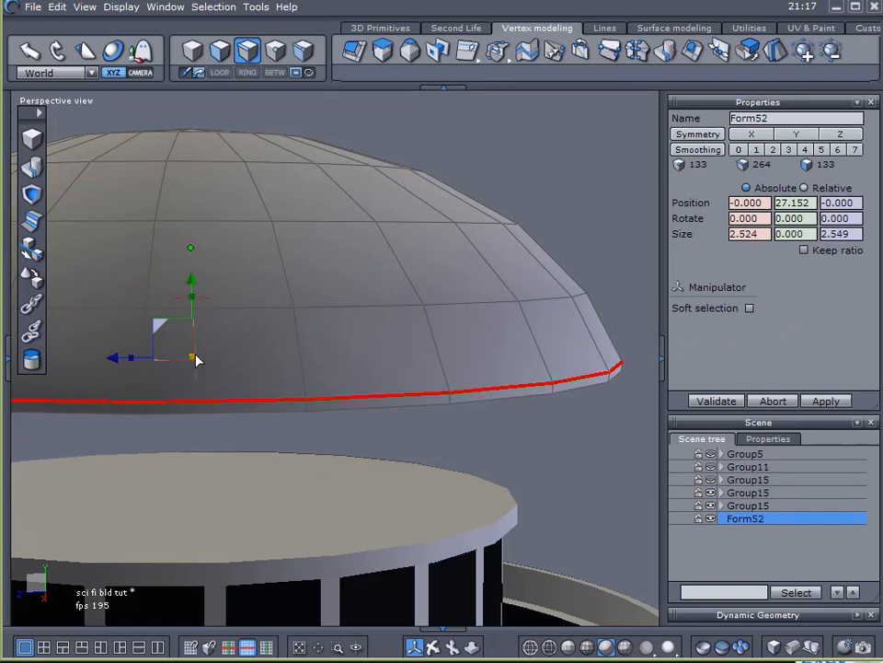
Sweep the dome's bottom edge loop downward into a short rim, producing Form53
click(749, 308)
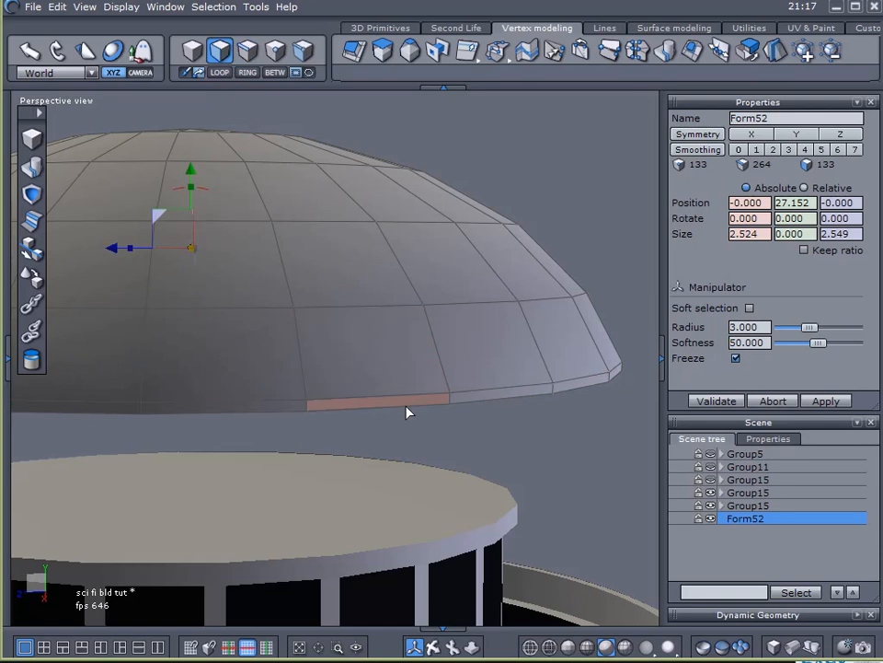
click(353, 51)
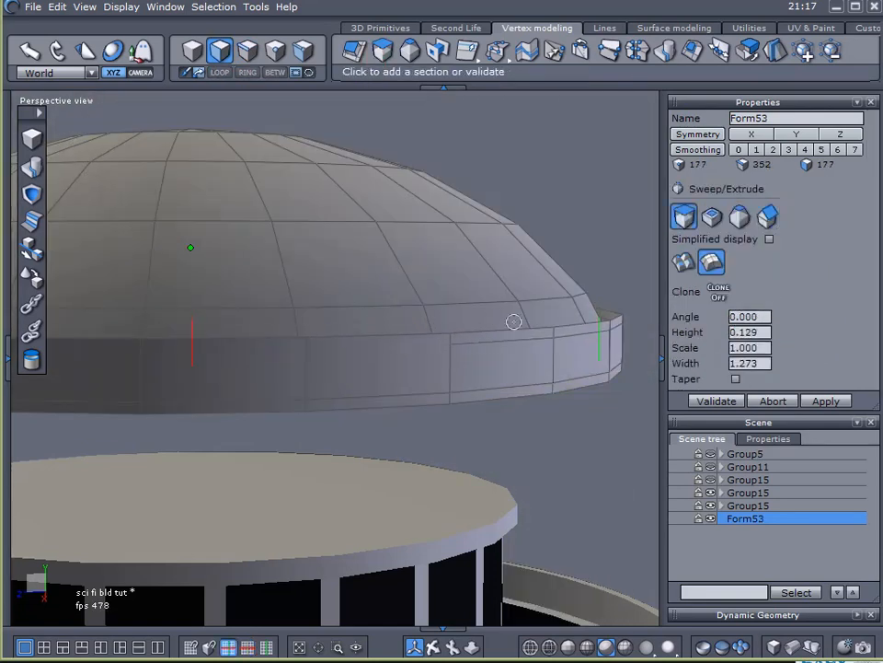
click(710, 217)
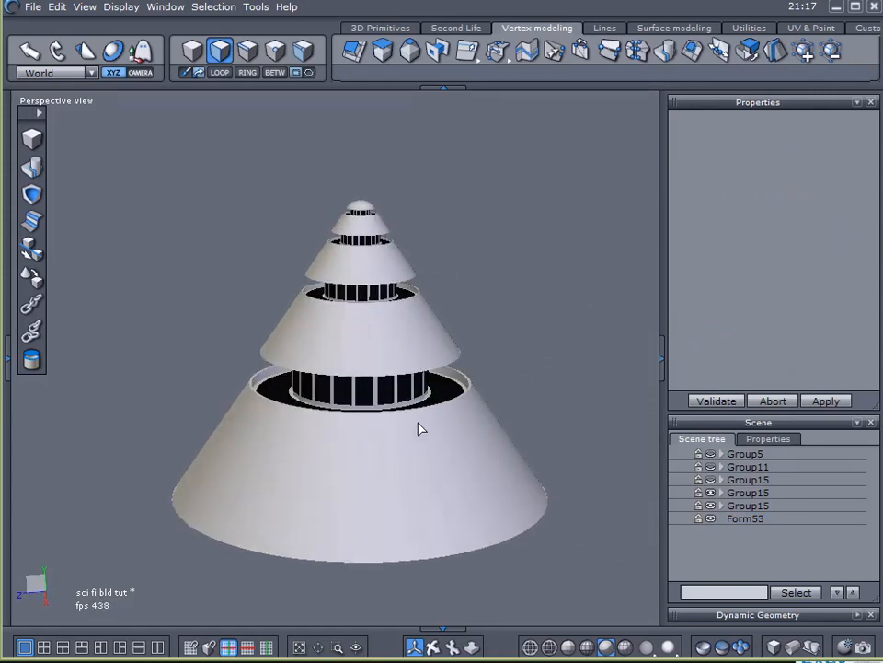
mouse_move(265, 386)
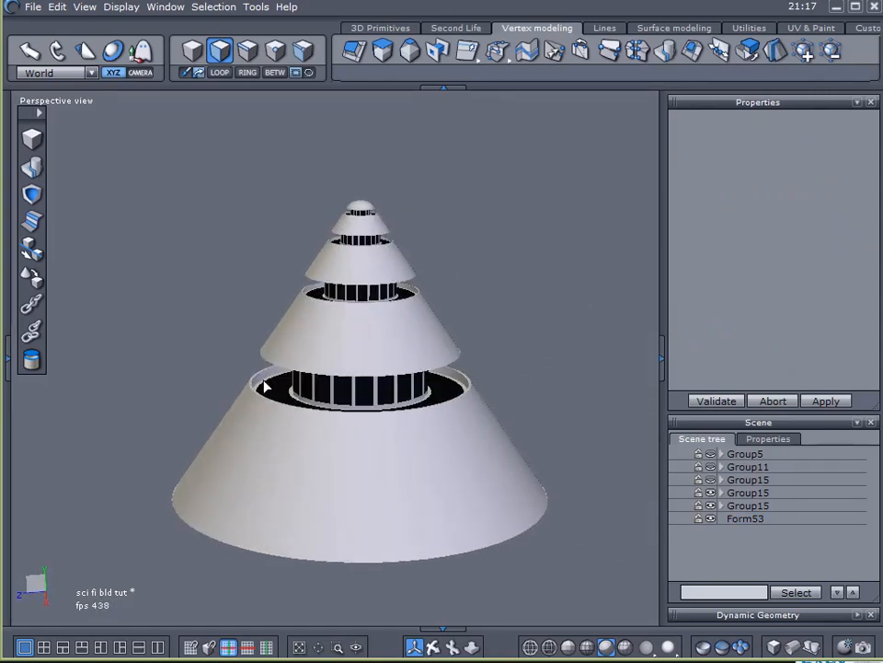
mouse_move(407, 375)
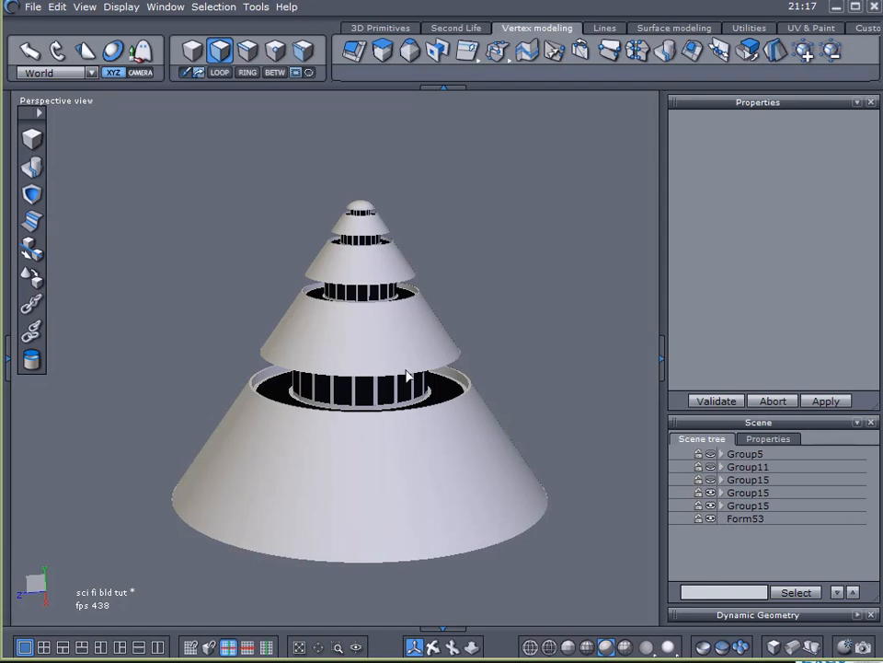
mouse_move(32, 138)
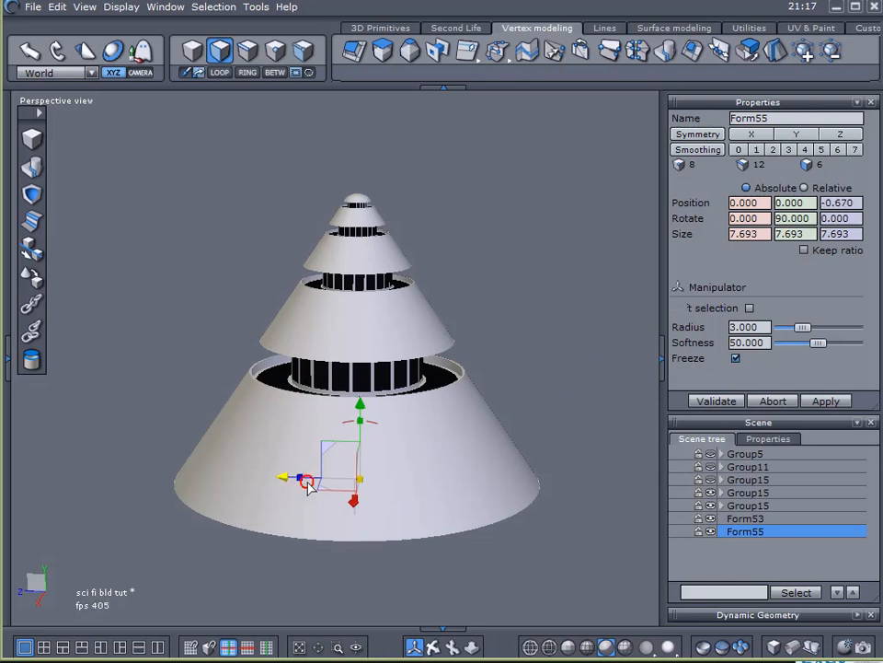
Move the new cube Form55 out beside the tower and group the dome with its rim as Group16
drag(303, 479, 549, 482)
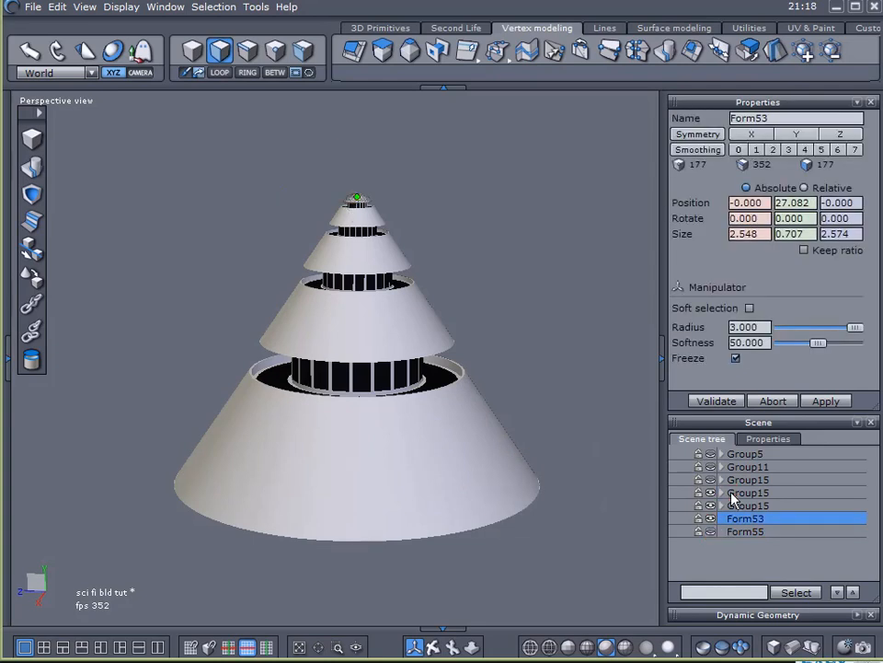
click(745, 519)
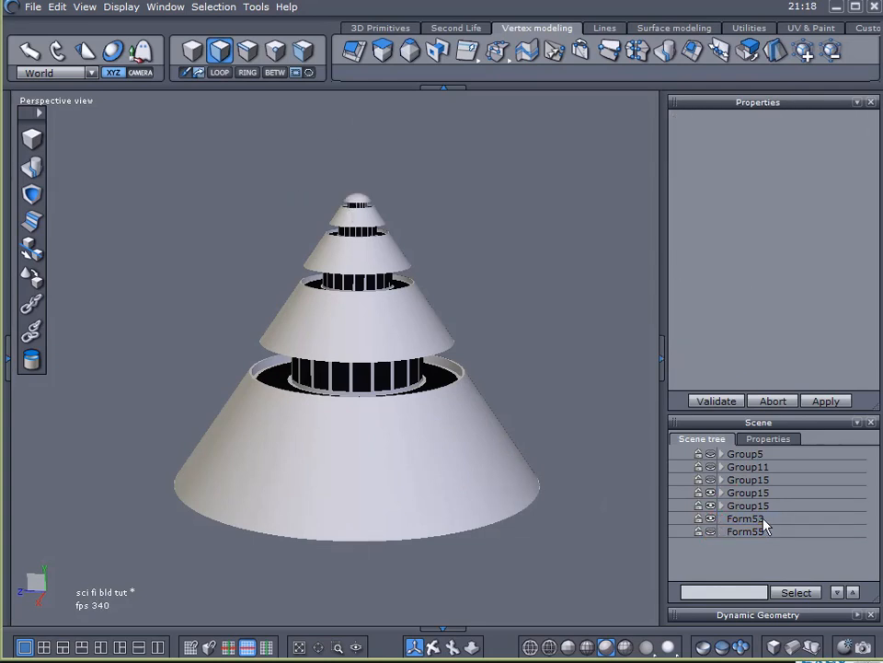
click(748, 504)
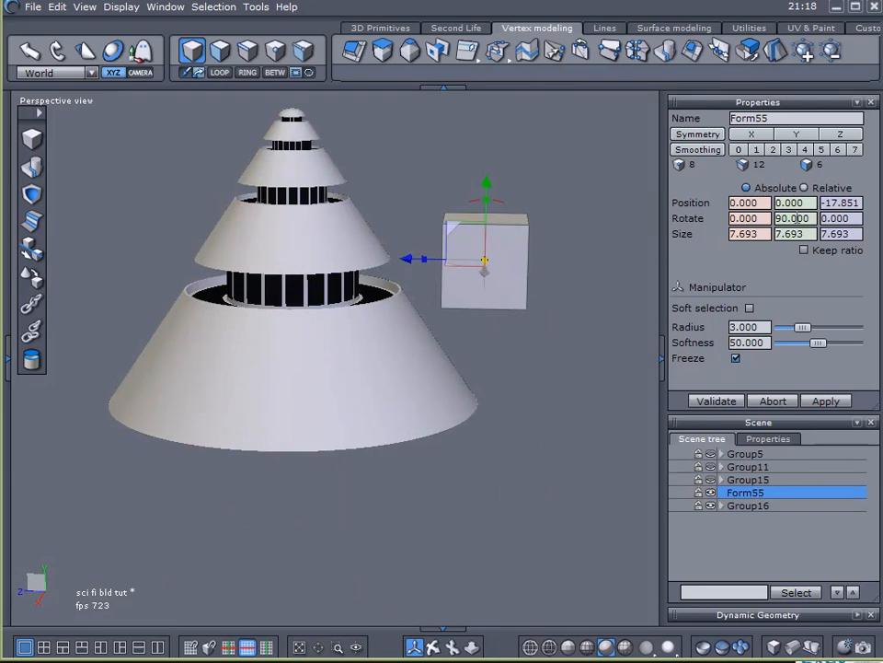
Raise and position Form55 against the side of the cone tower's base
click(839, 202)
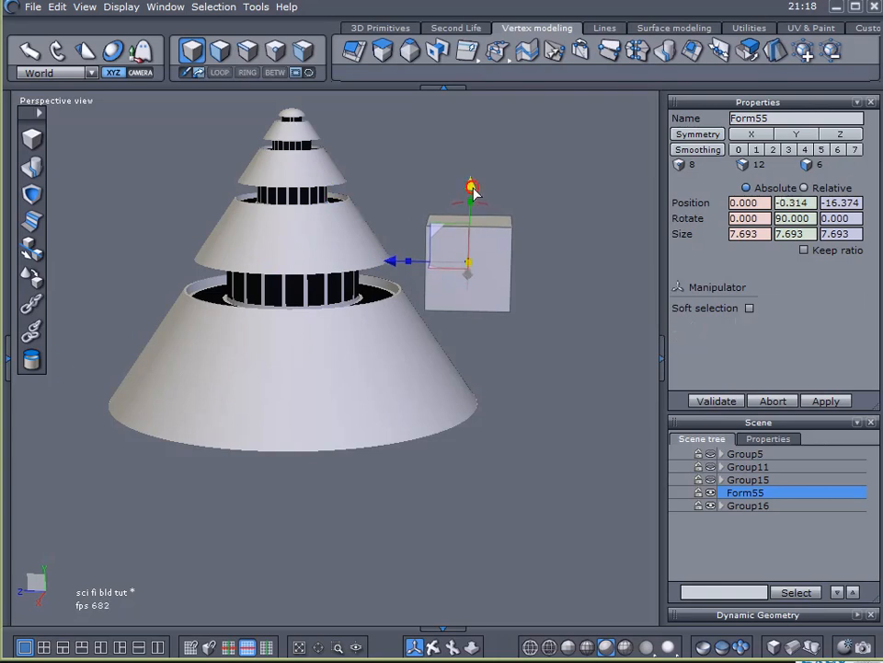
drag(469, 193, 464, 359)
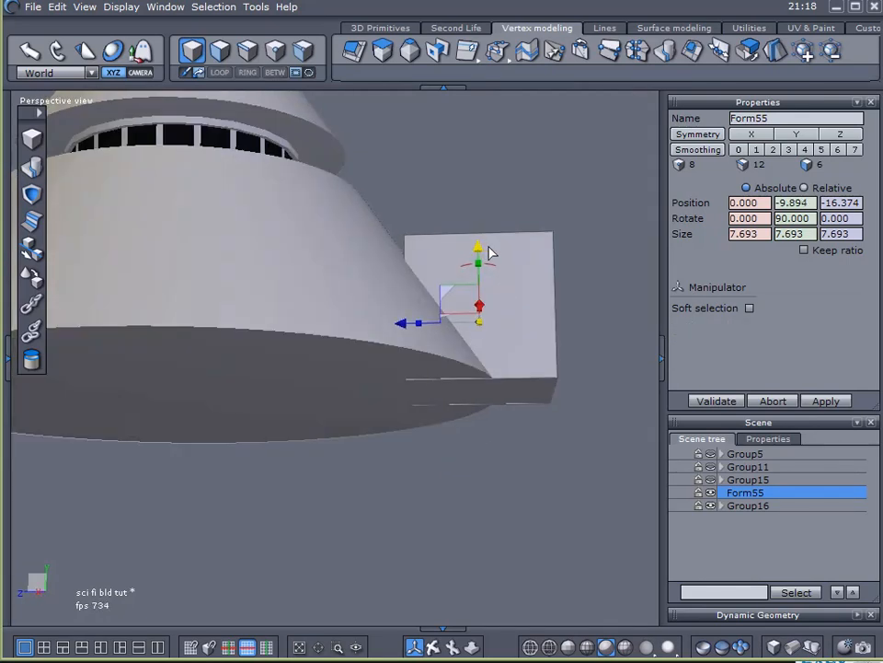
click(751, 308)
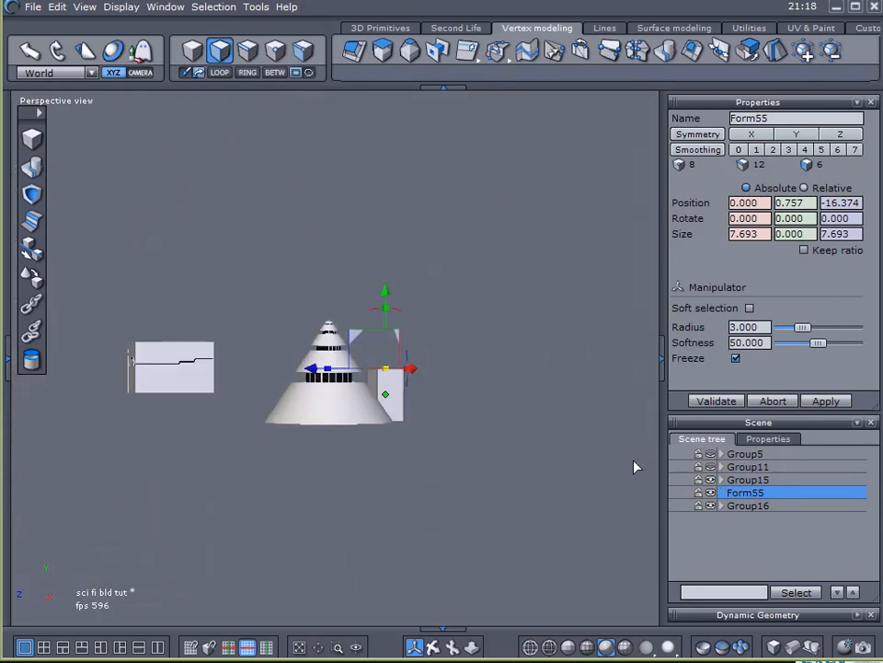
click(711, 467)
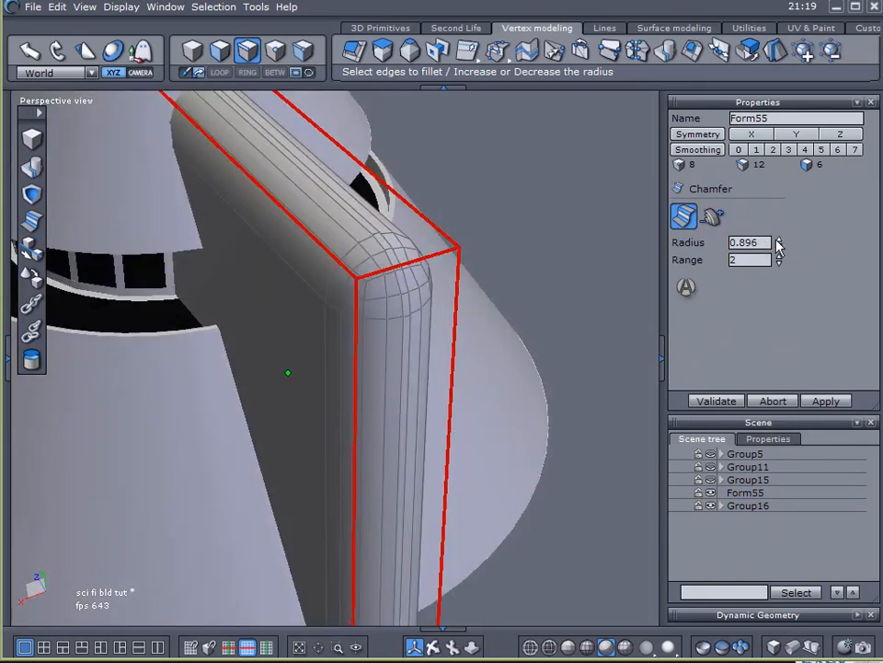
Apply a chamfer of radius about 0.896 to round Form55's vertical edges
click(780, 261)
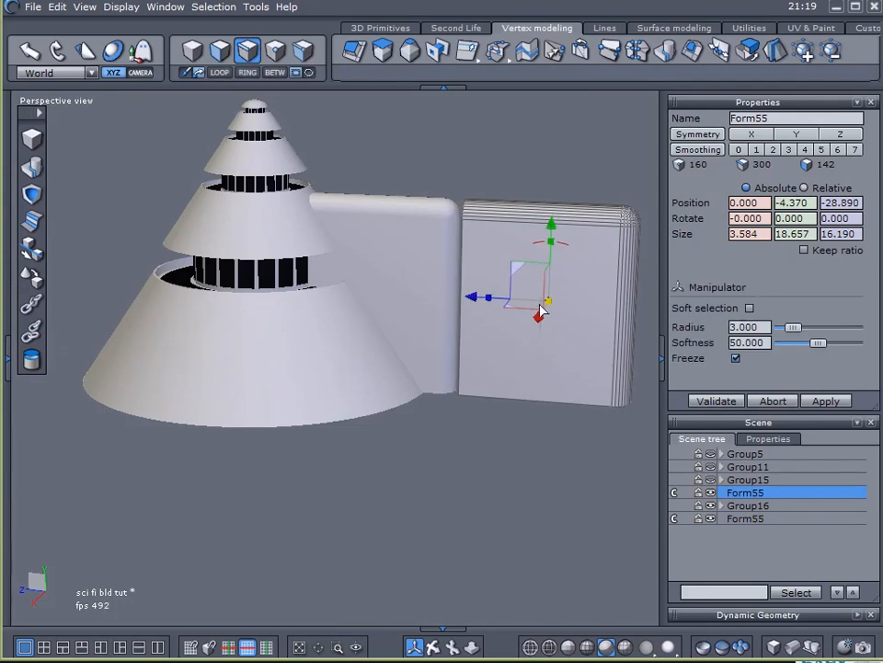
Pull a lower, wider annex block out from the base of the Form55 building
drag(549, 302, 486, 309)
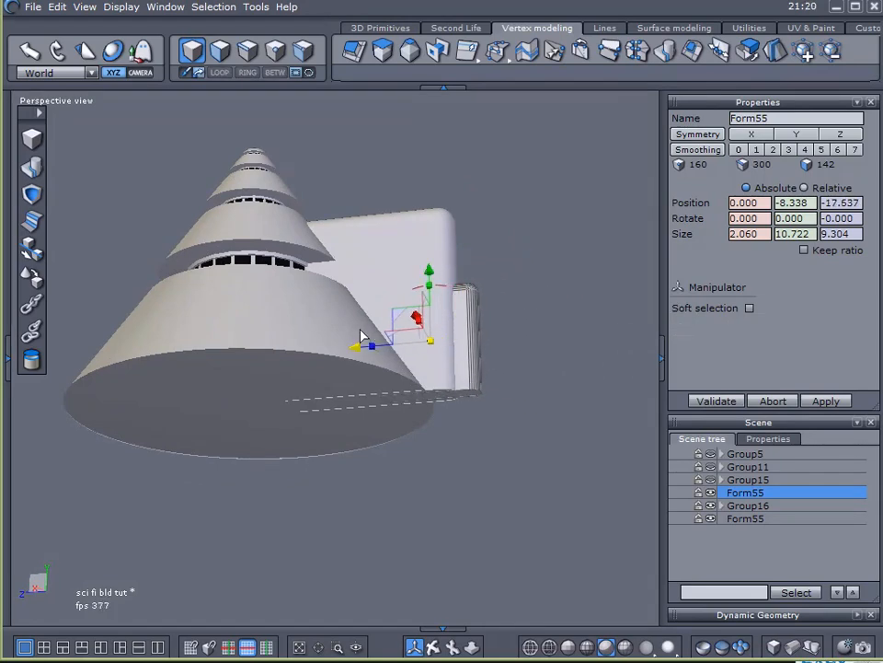
click(751, 307)
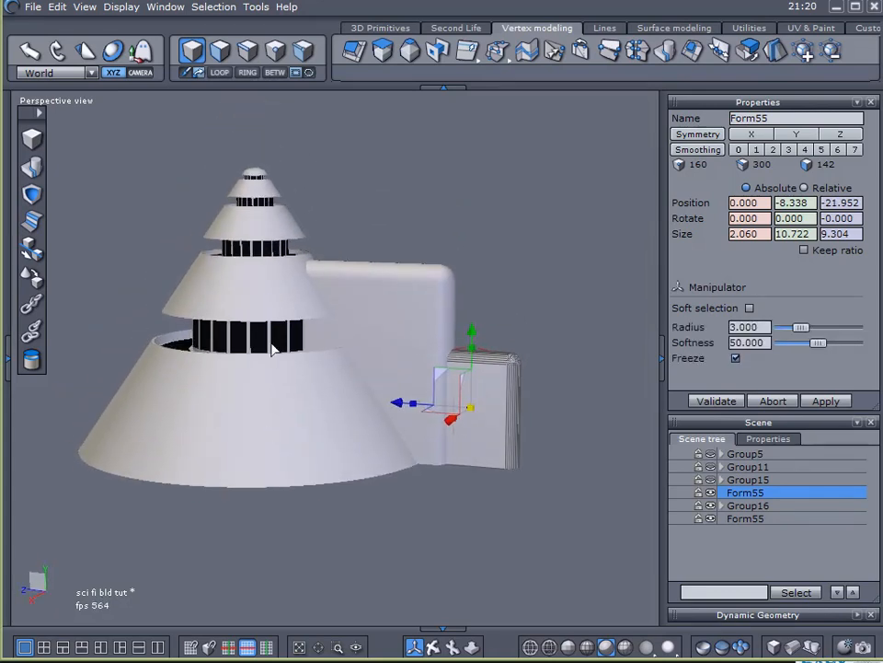
mouse_move(224, 296)
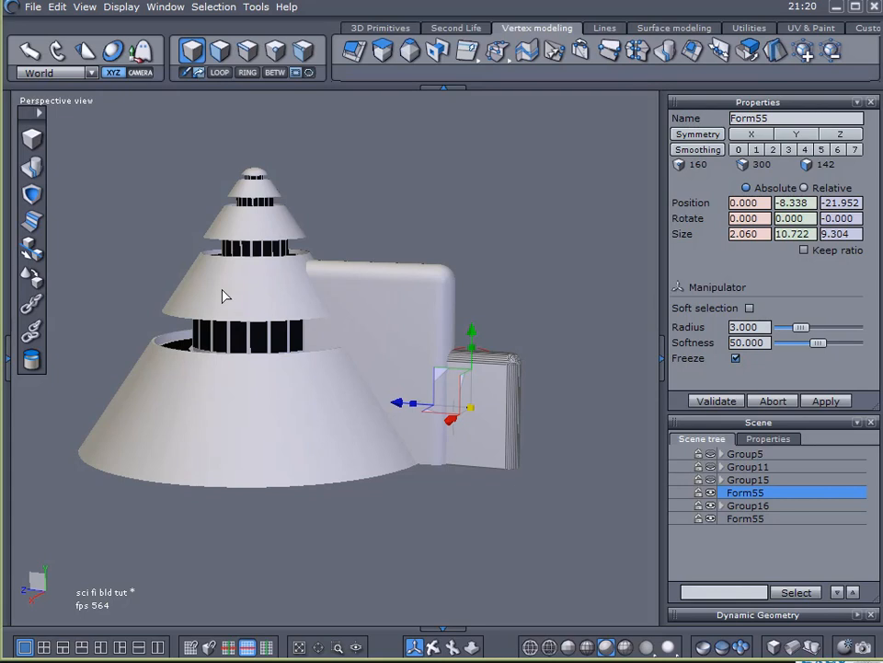
mouse_move(269, 284)
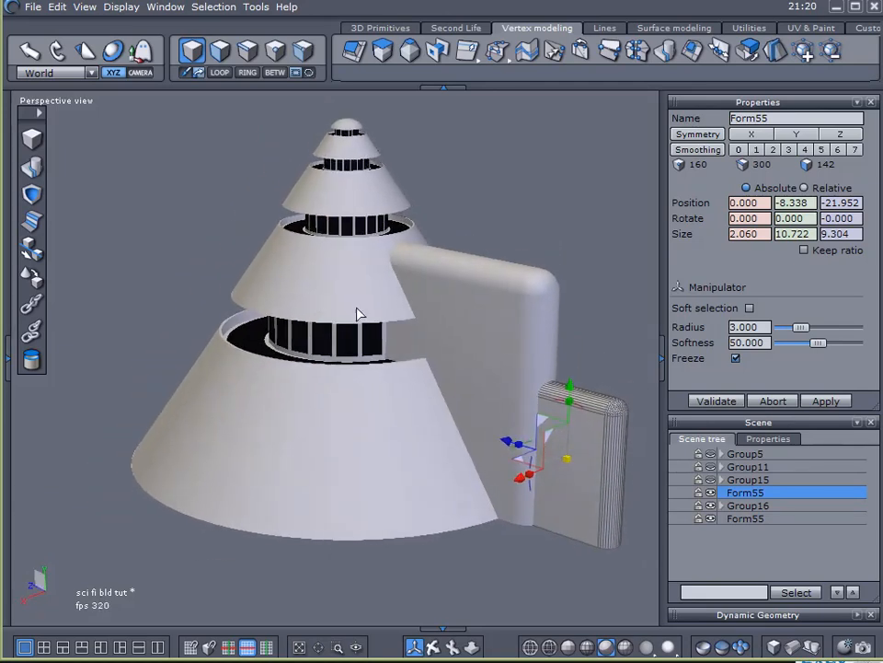
mouse_move(442, 273)
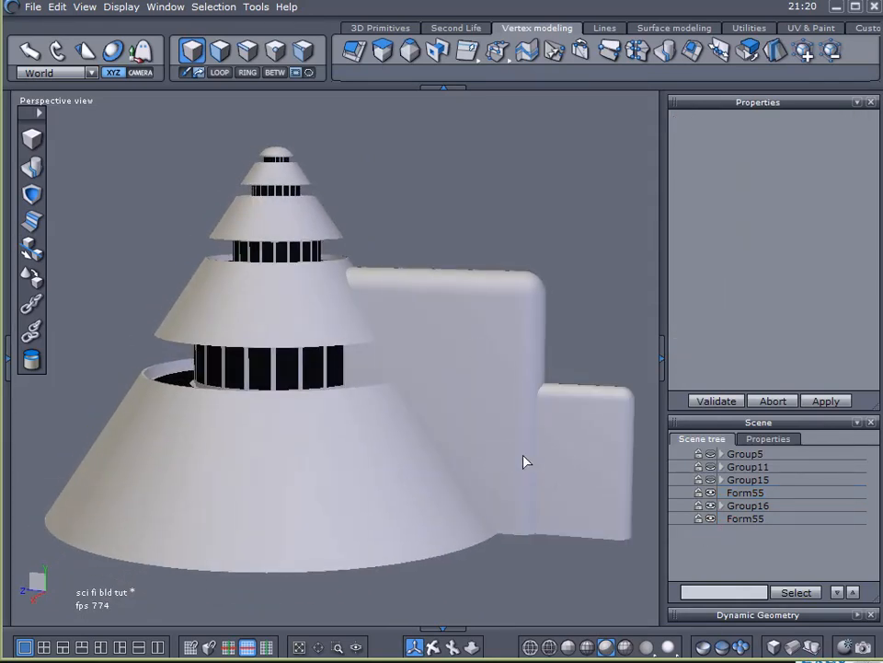
drag(527, 460, 390, 377)
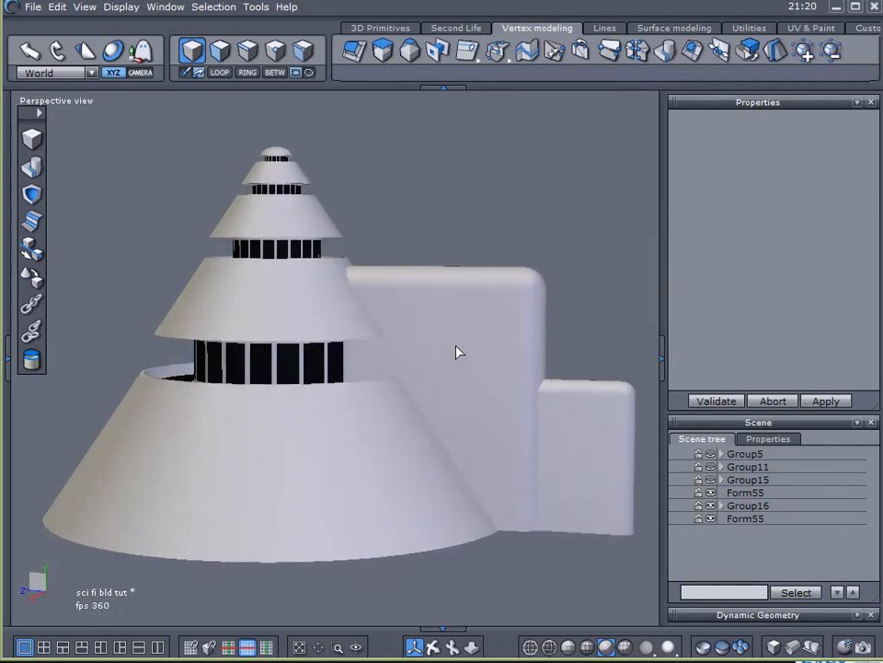
drag(460, 354, 359, 416)
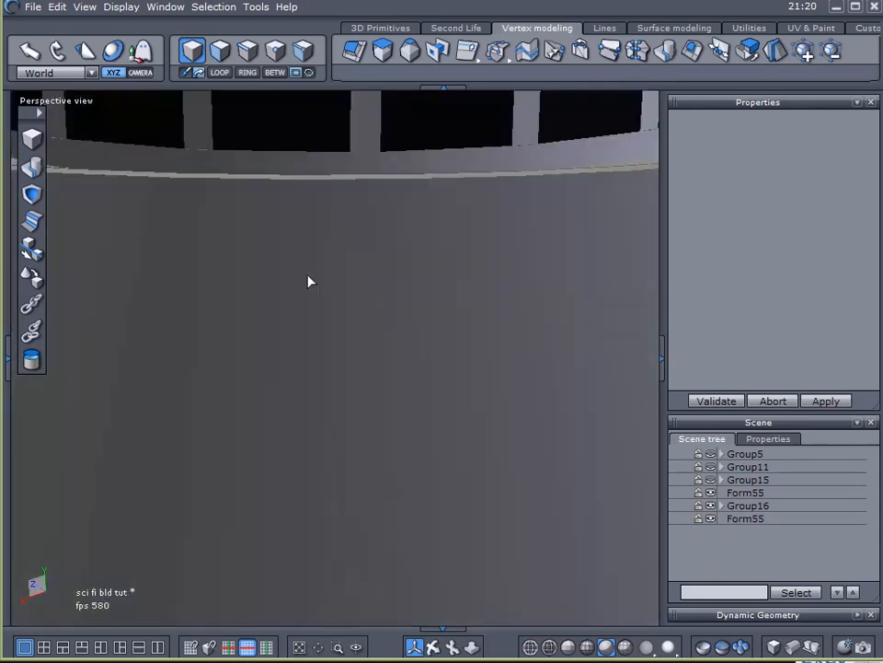
click(748, 504)
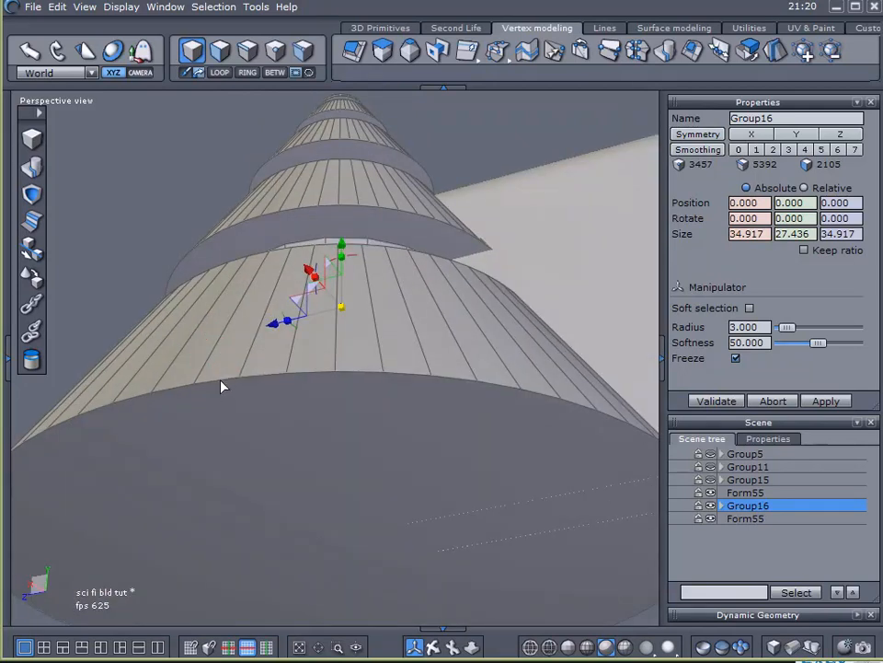
mouse_move(350, 415)
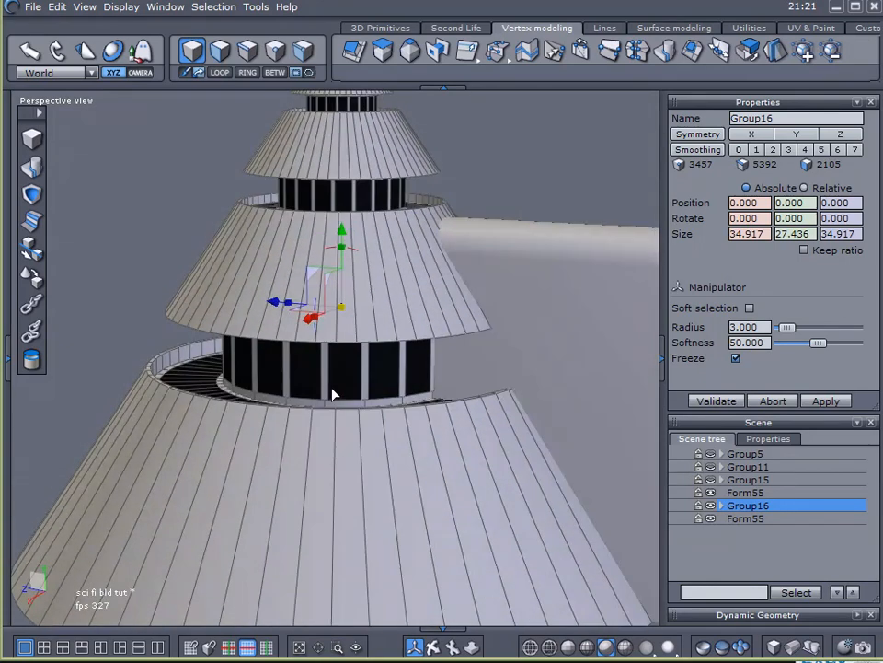
mouse_move(370, 387)
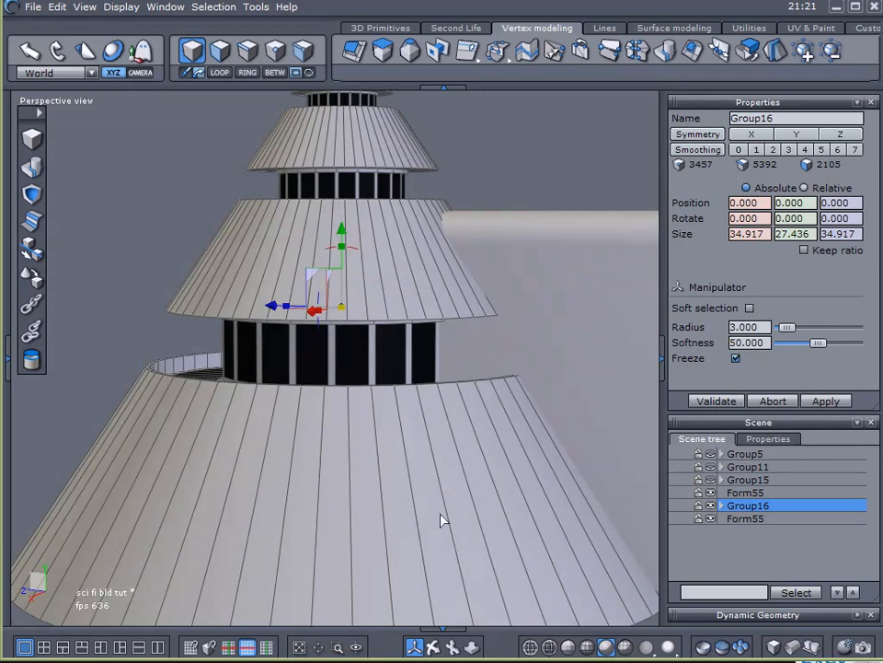
mouse_move(290, 497)
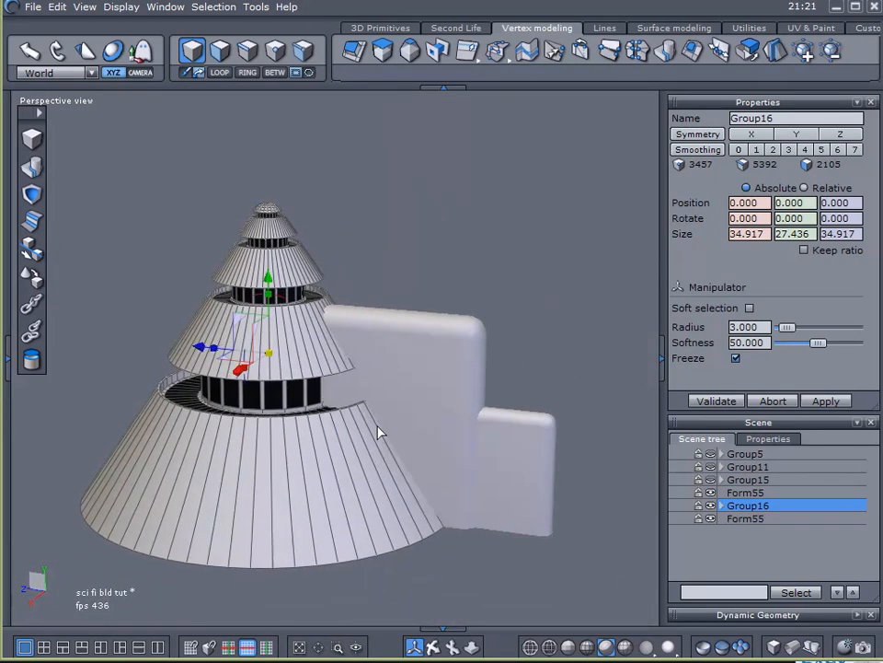
drag(377, 433, 267, 433)
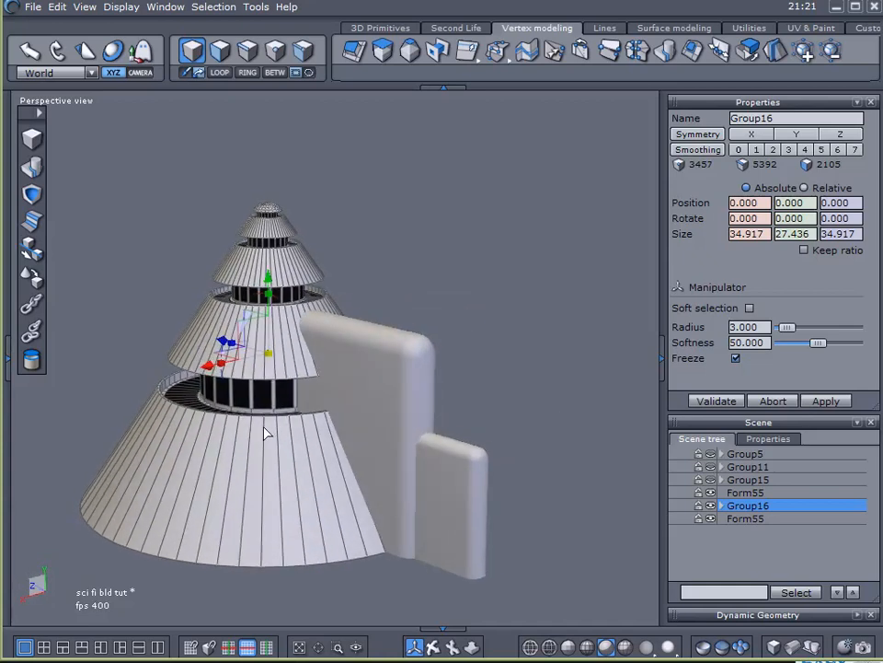
drag(267, 432, 387, 432)
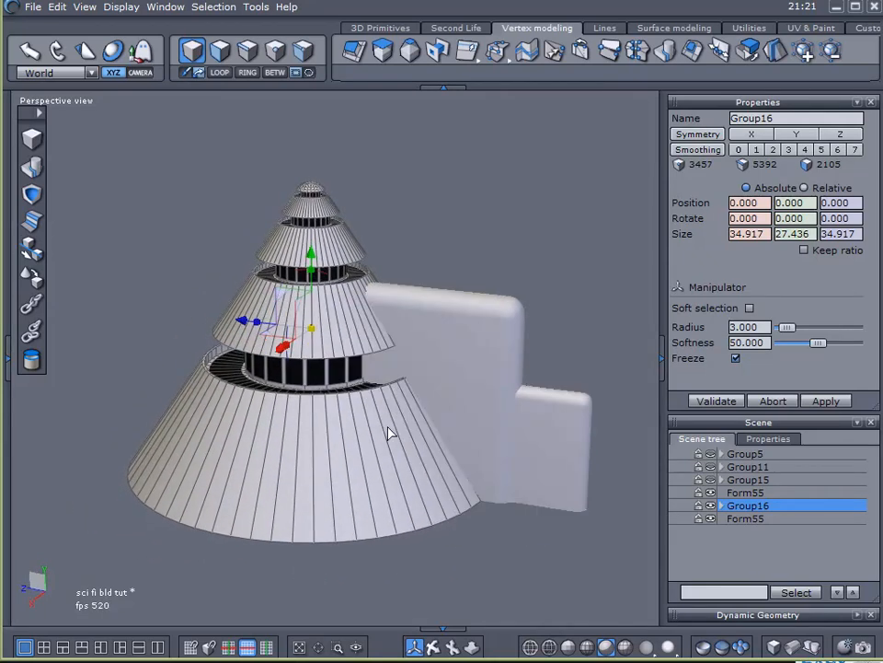
drag(387, 432, 396, 387)
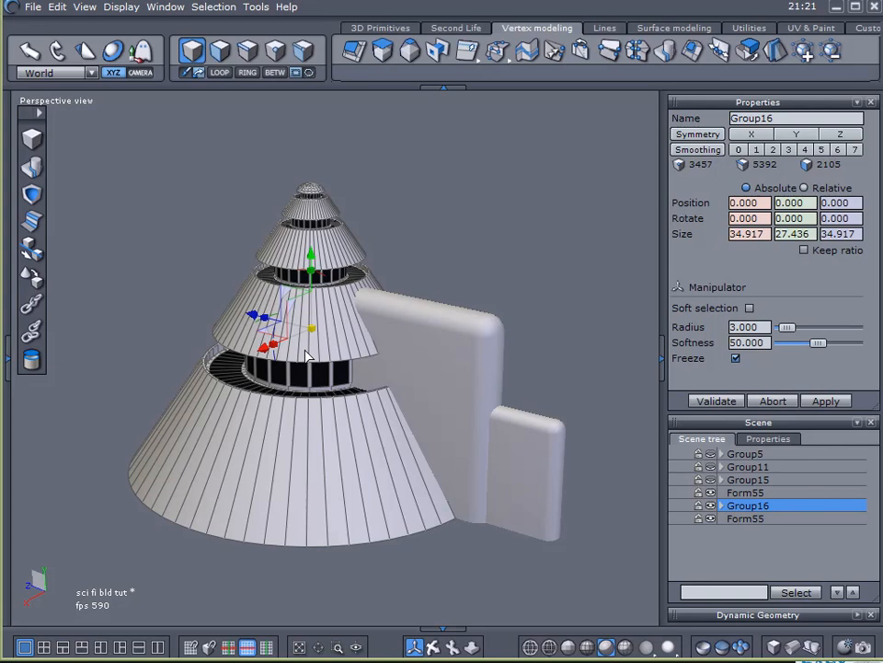
mouse_move(574, 243)
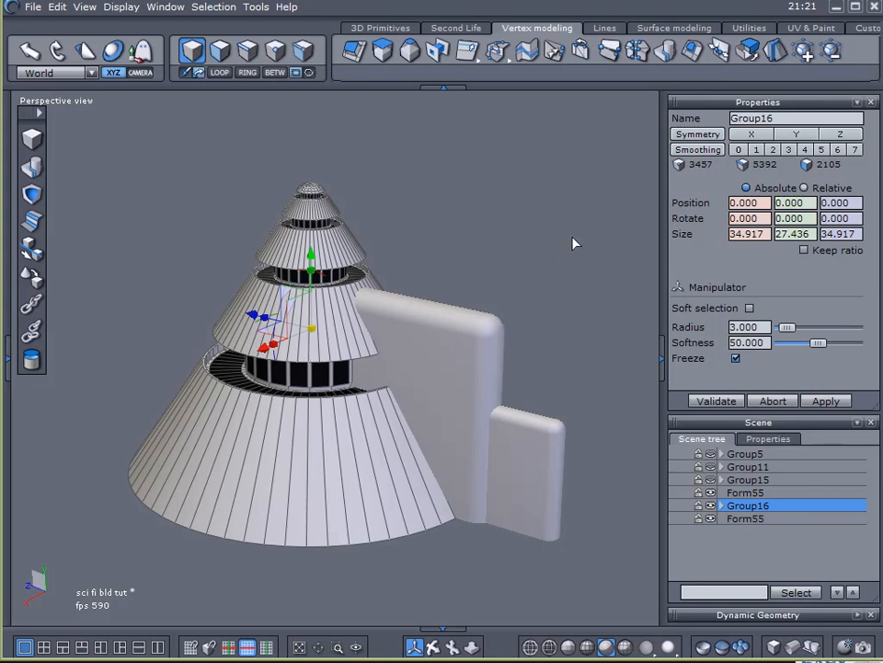
mouse_move(552, 232)
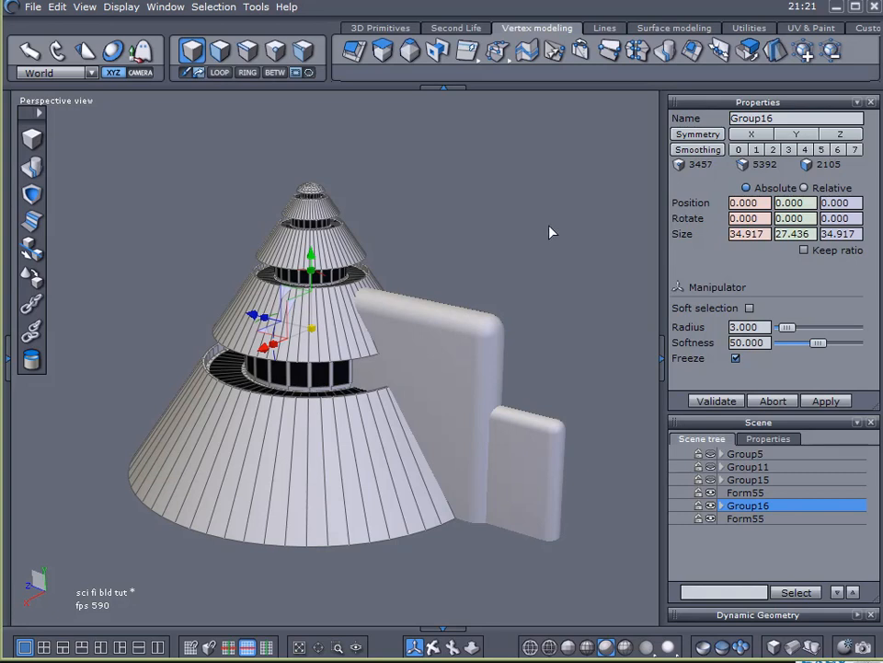
mouse_move(525, 252)
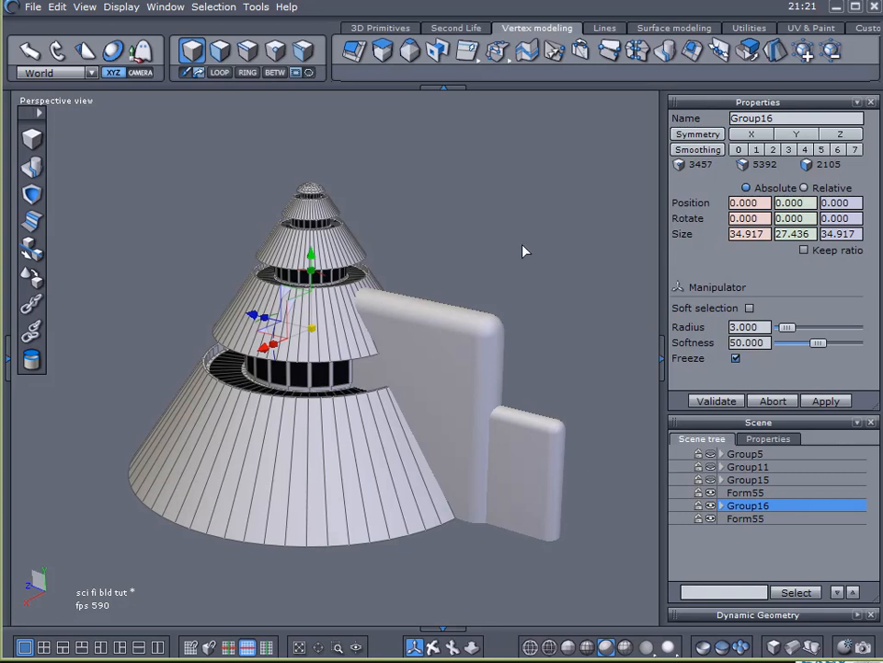
mouse_move(449, 254)
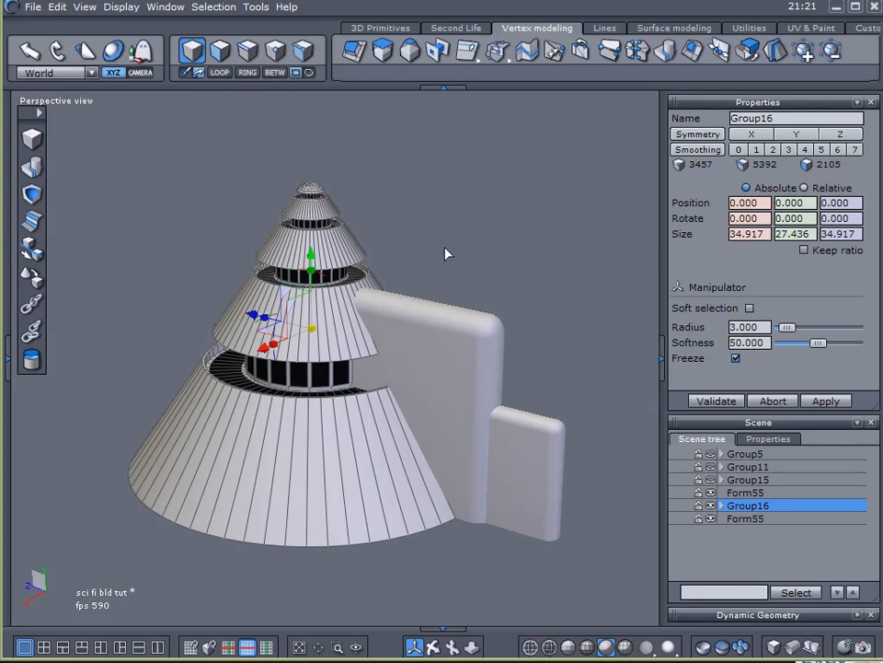
mouse_move(375, 192)
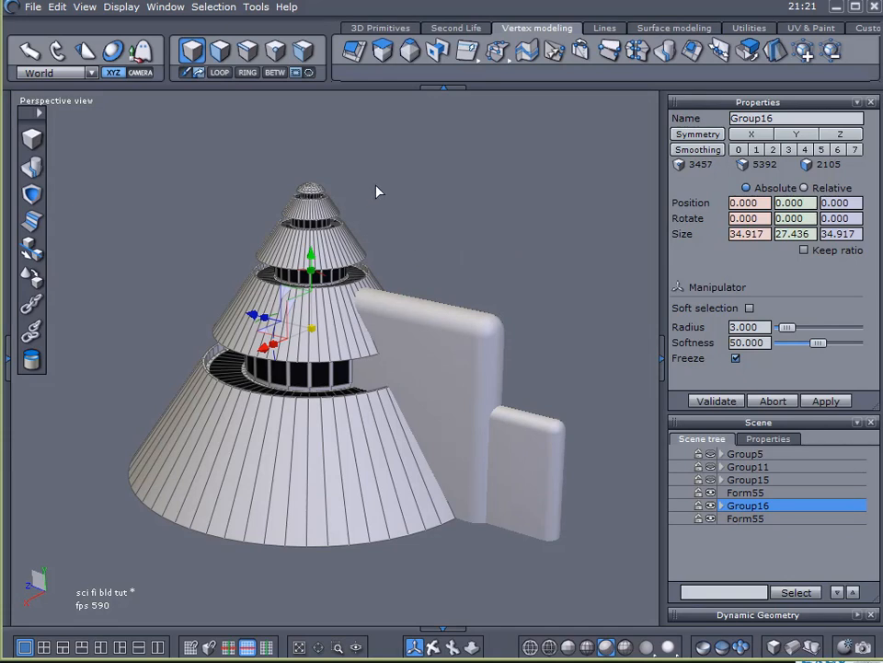
mouse_move(379, 189)
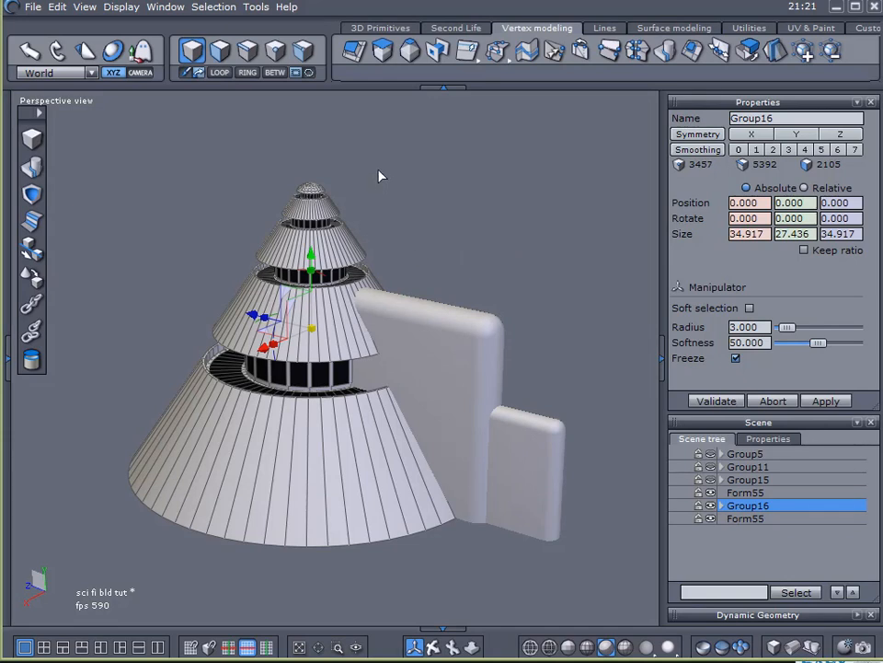